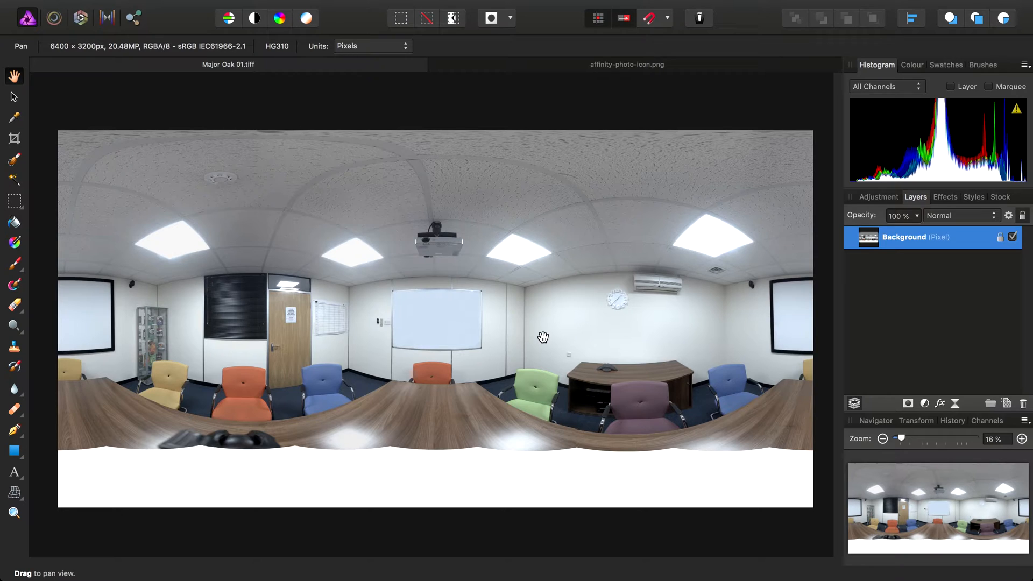
mouse_move(442, 338)
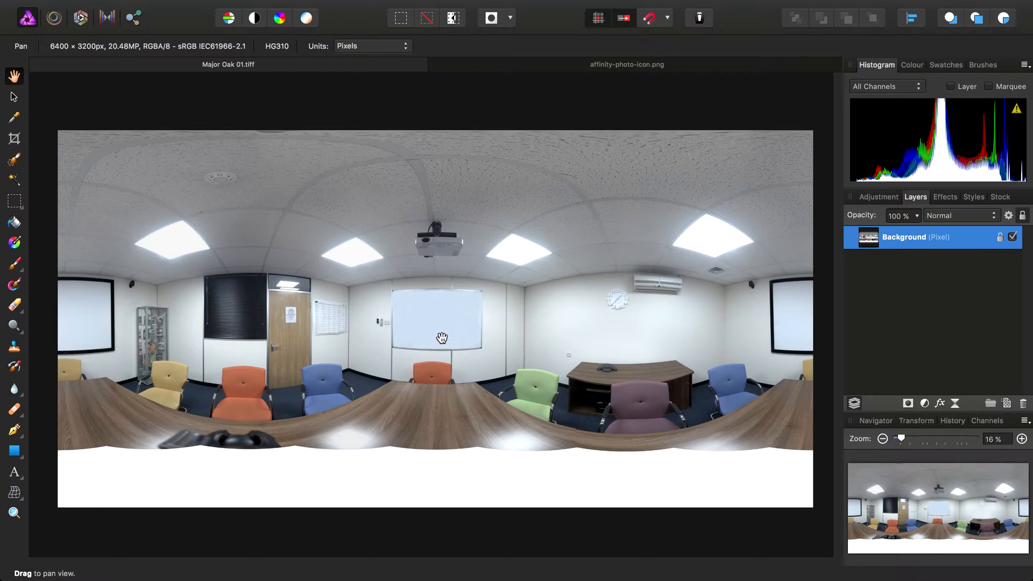
mouse_move(368, 270)
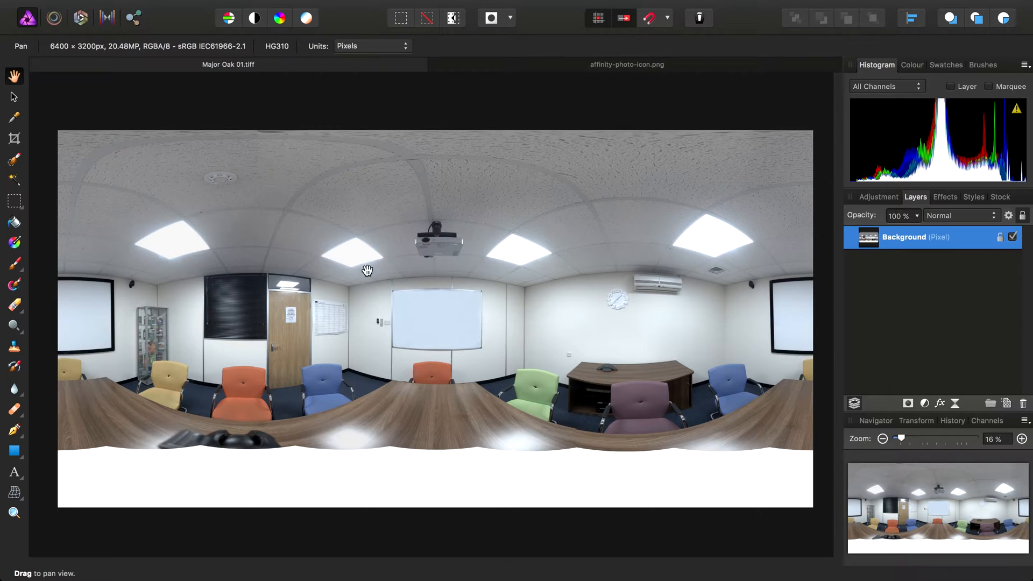
mouse_move(134, 403)
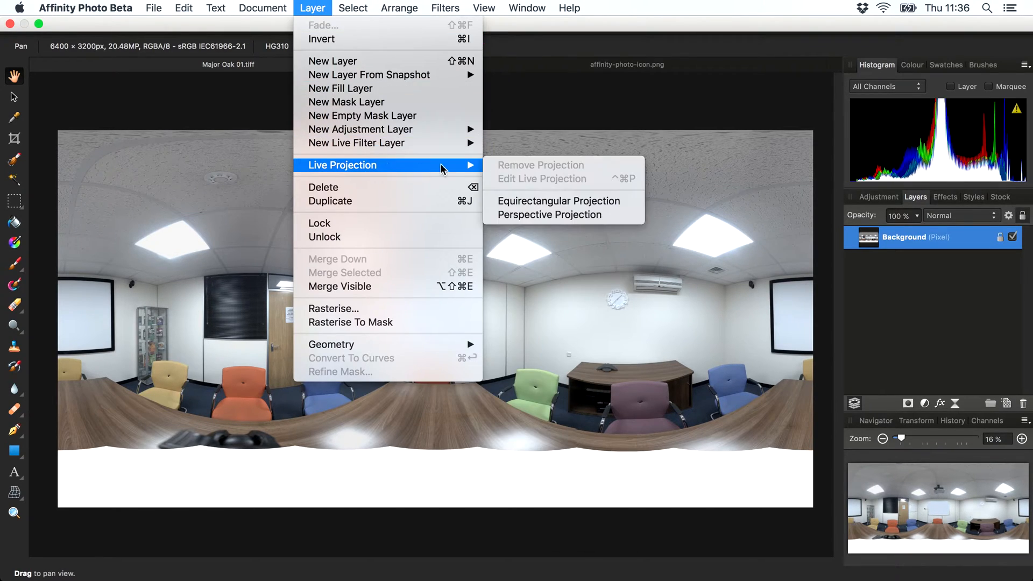
mouse_move(559, 201)
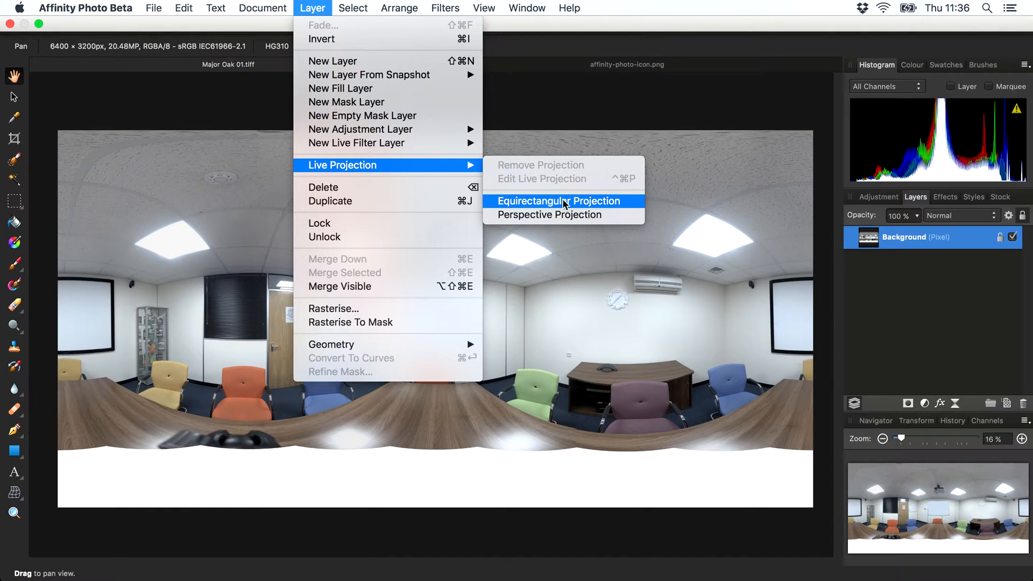
Apply an equirectangular live projection to view the panorama as a navigable 360° scene.
click(559, 202)
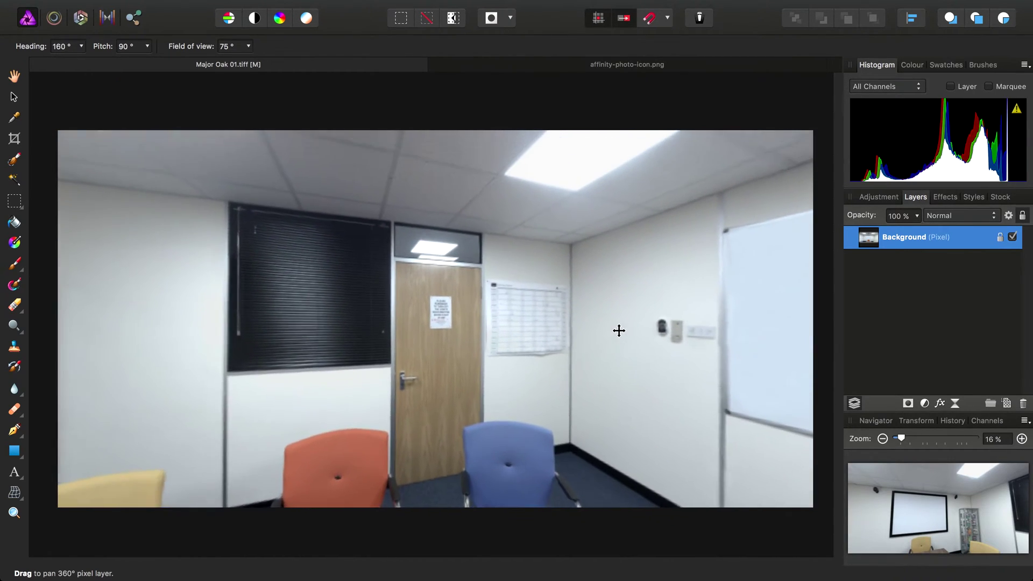
Pan and zoom the 360° view to a 30° close-up on the door notice.
drag(234, 63, 211, 64)
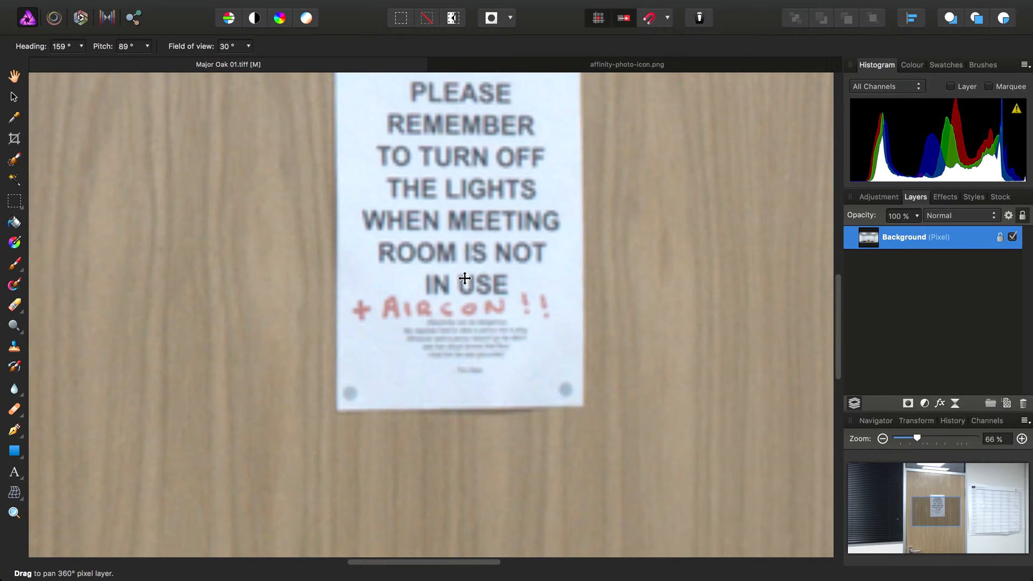
mouse_move(489, 351)
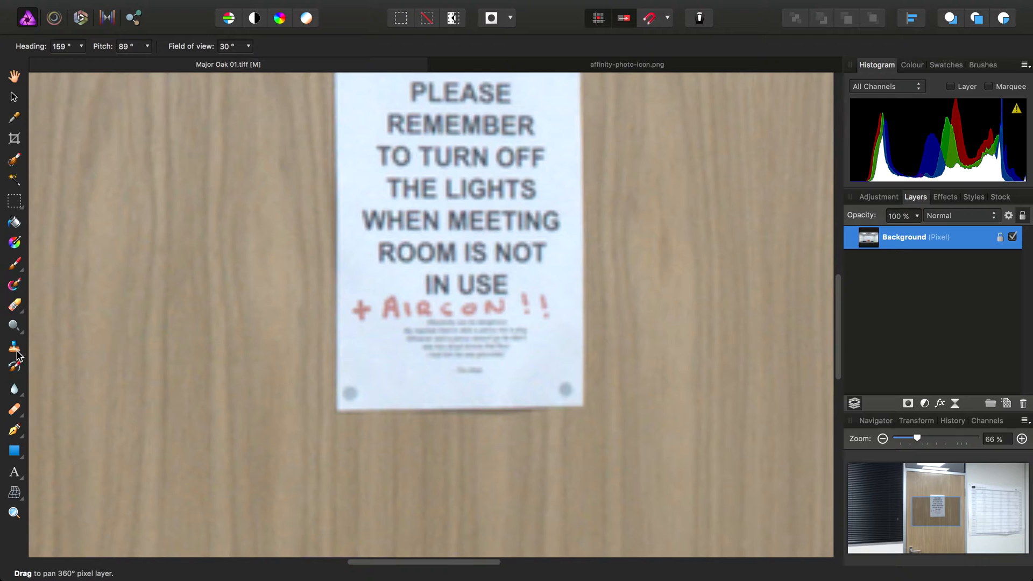
Clone out the red handwritten '+ AIRCON !!' under the notice text with an enlarged Clone Brush.
click(14, 347)
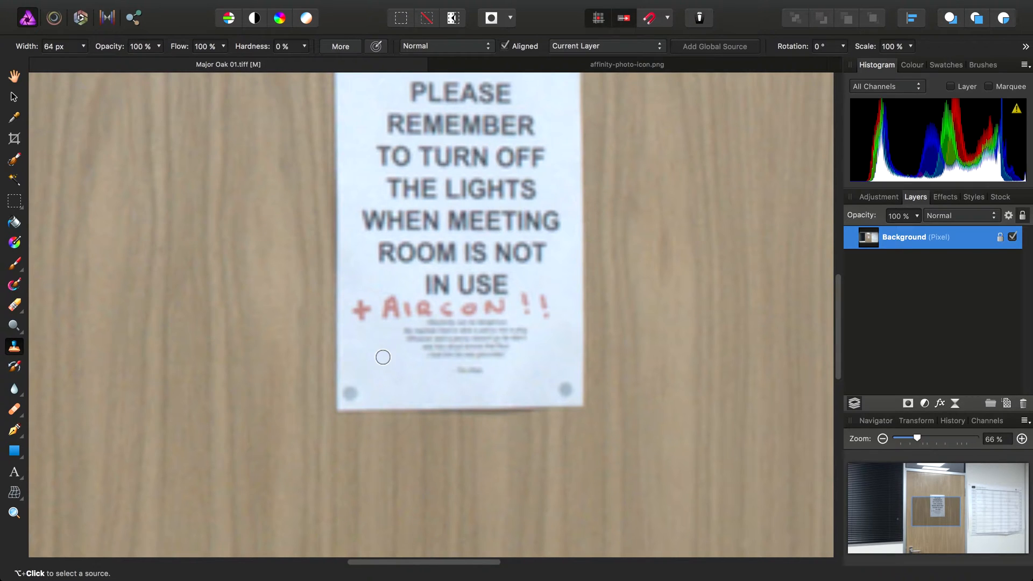
key(])
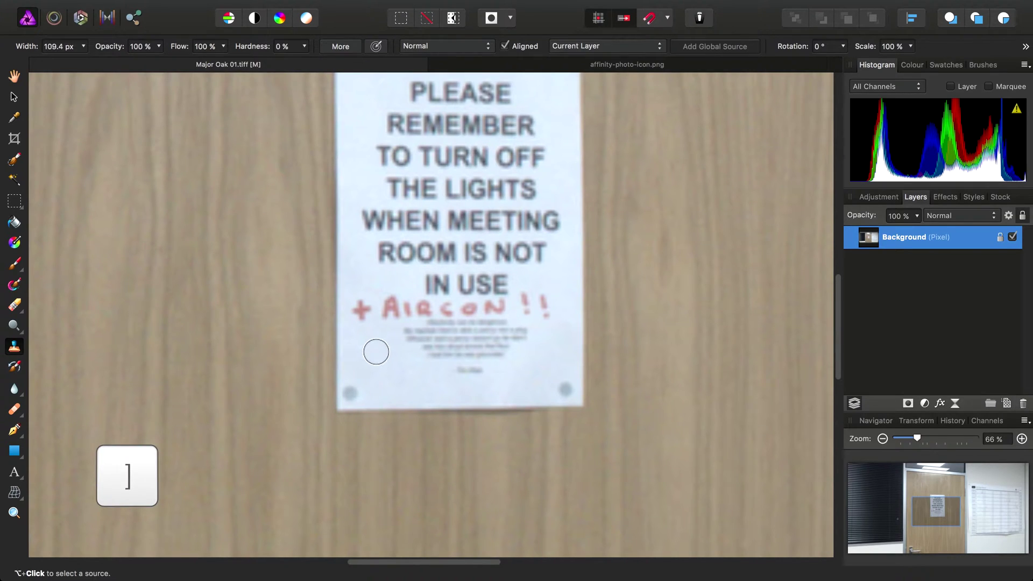
mouse_move(266, 293)
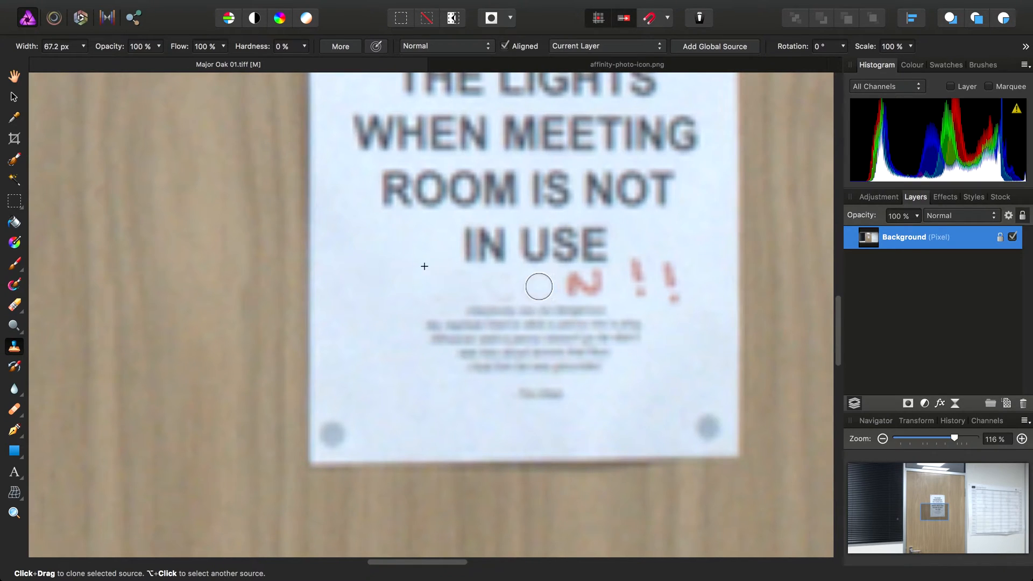
mouse_move(515, 291)
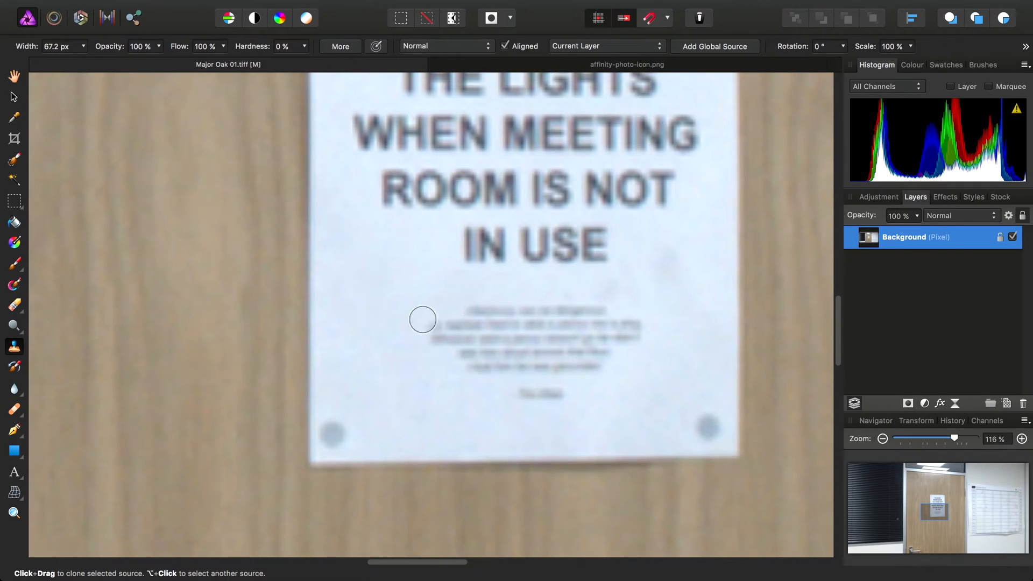
click(13, 98)
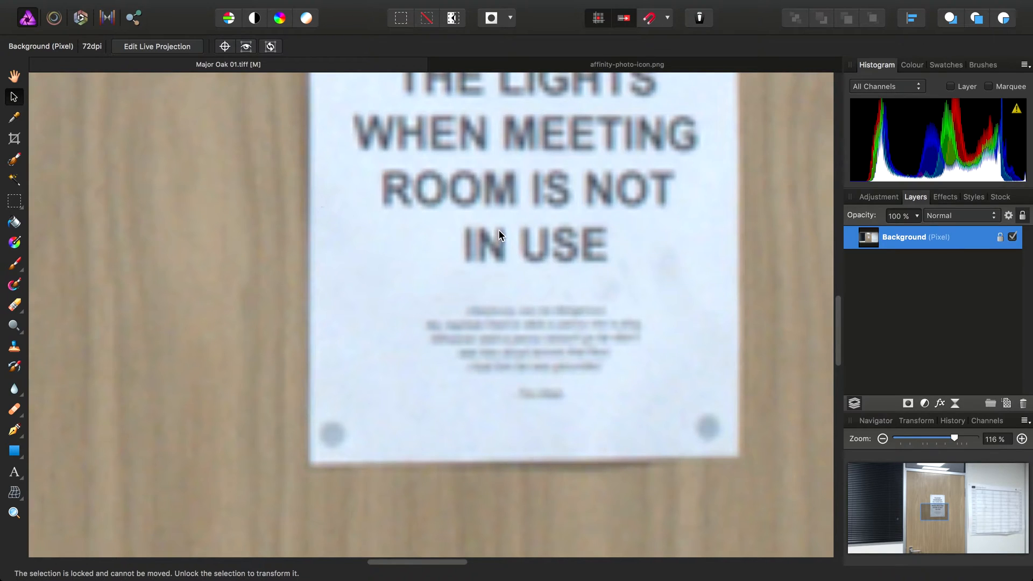
mouse_move(160, 55)
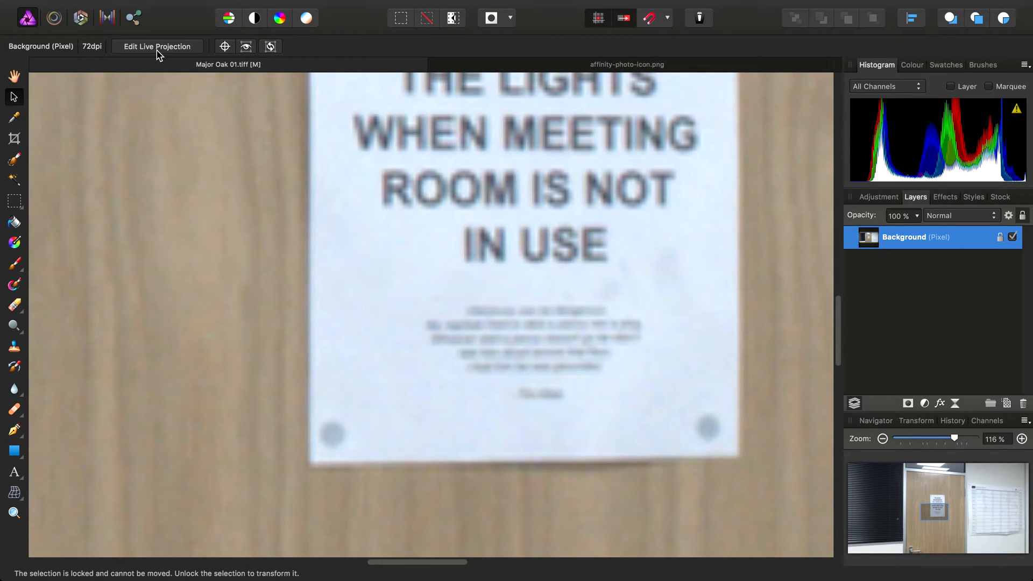
Widen the projection to a 90° field of view and look straight down at the nadir patch.
click(157, 46)
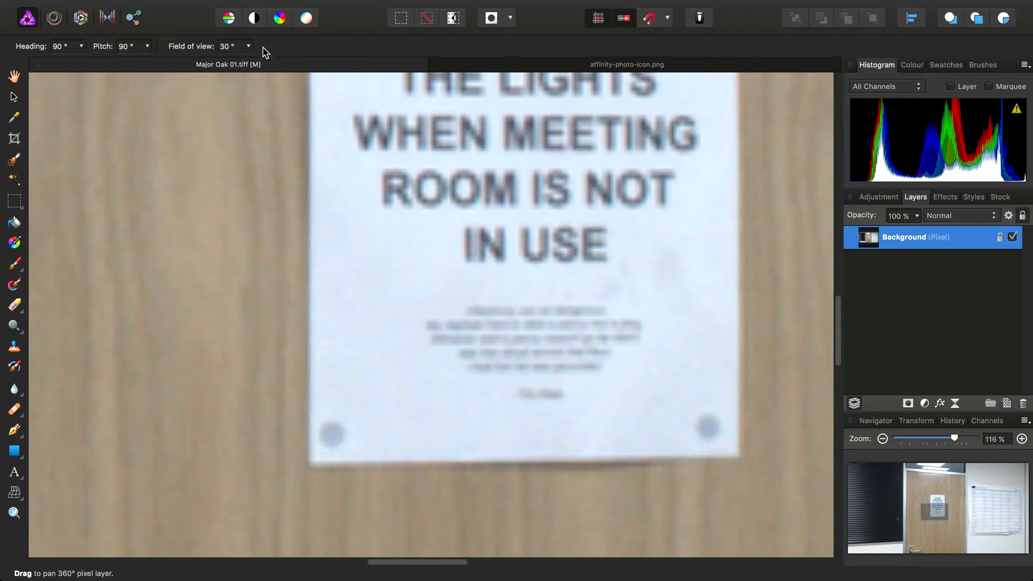
click(231, 46)
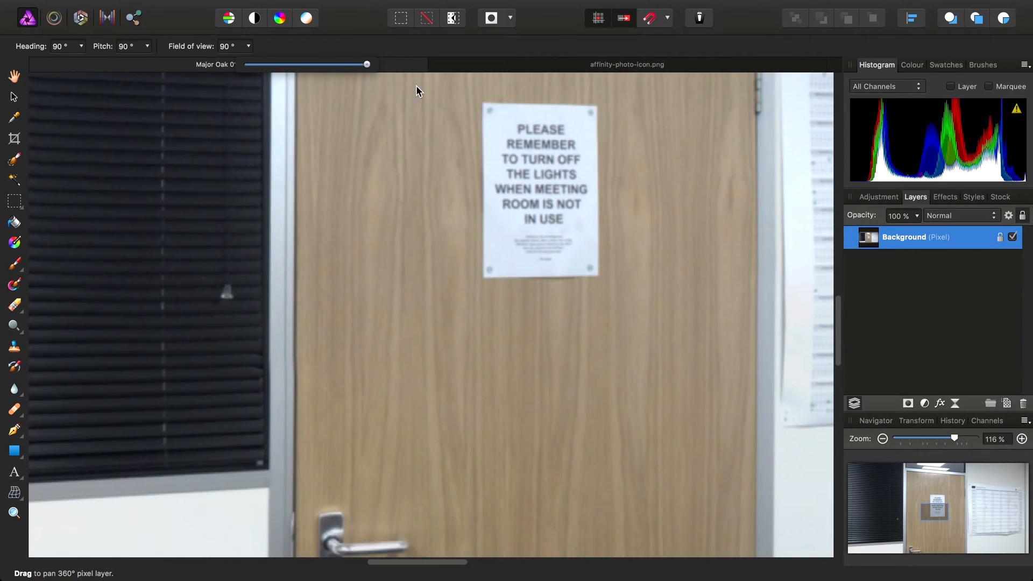
key(cmd+0)
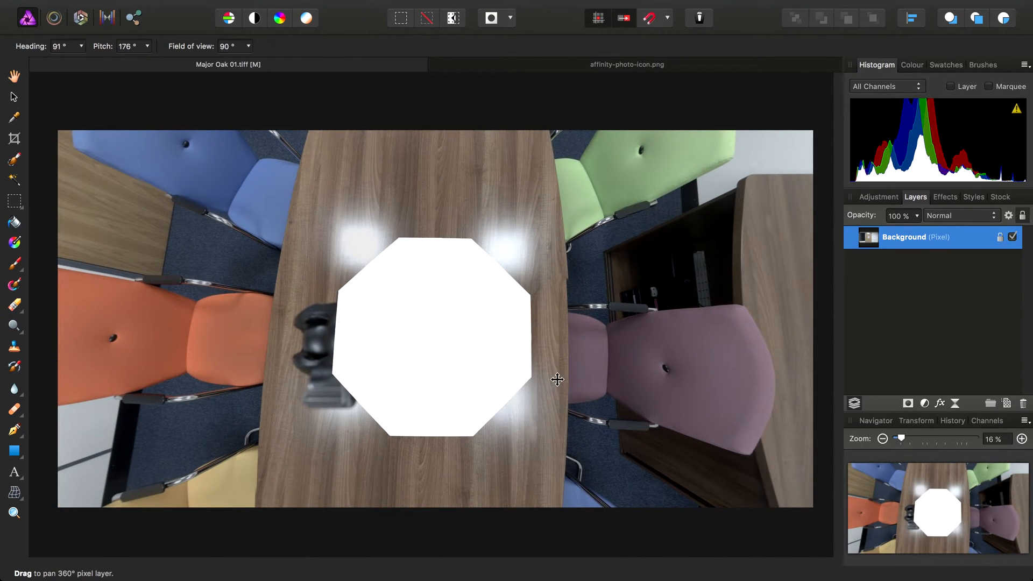
Draw a white circle with the Ellipse Tool covering the octagonal nadir patch on the table.
click(14, 450)
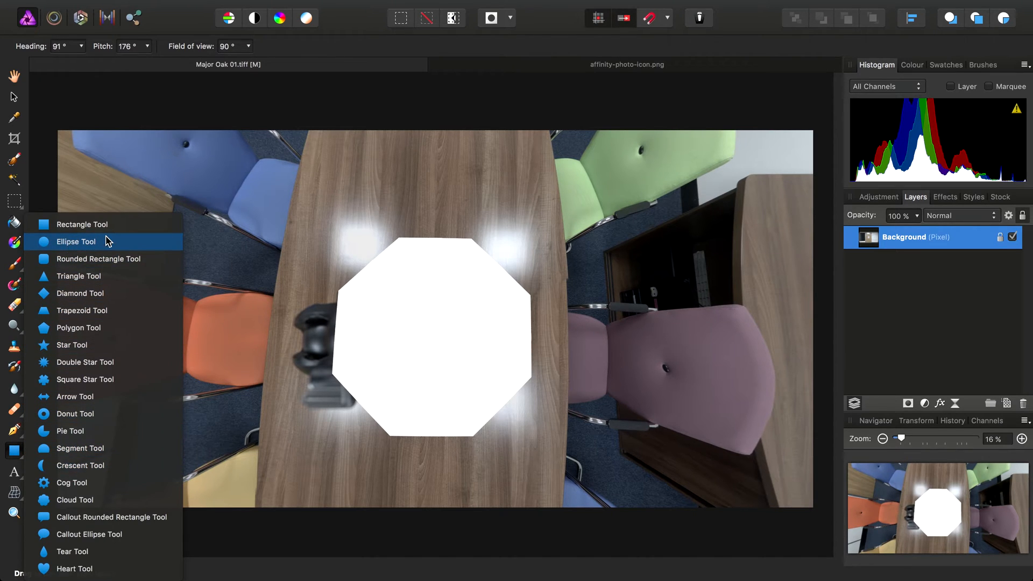
click(76, 241)
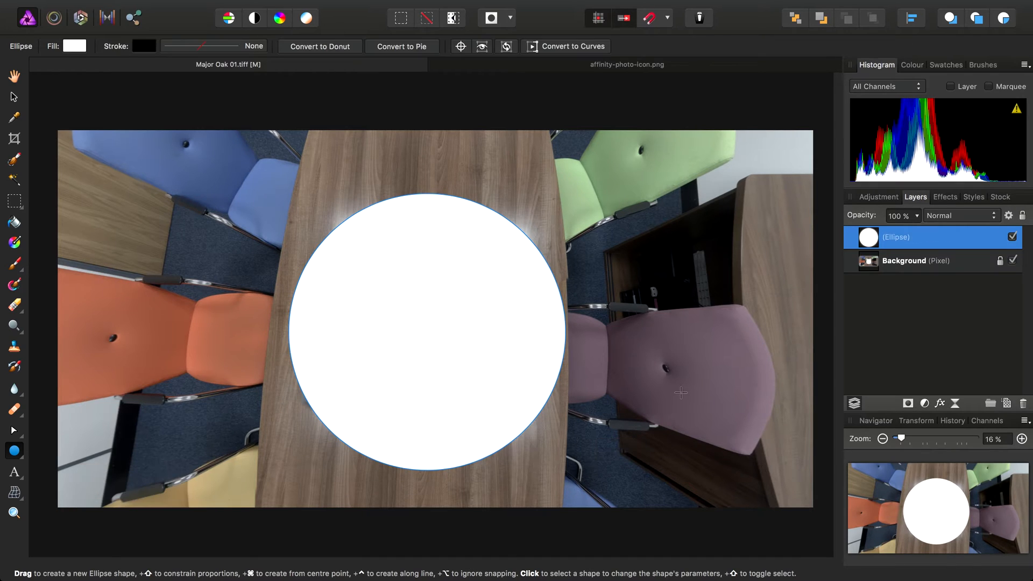
mouse_move(573, 319)
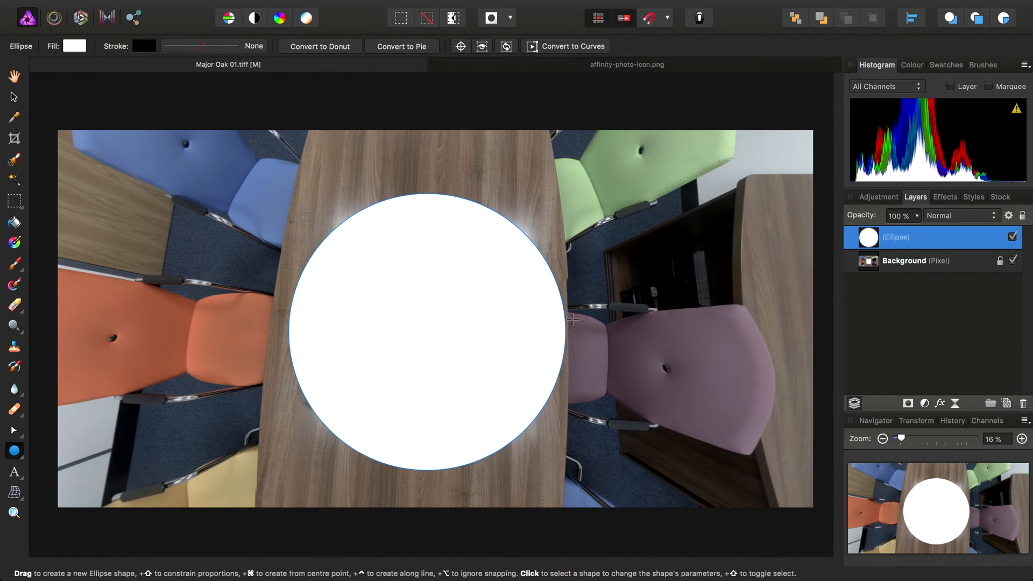
mouse_move(433, 383)
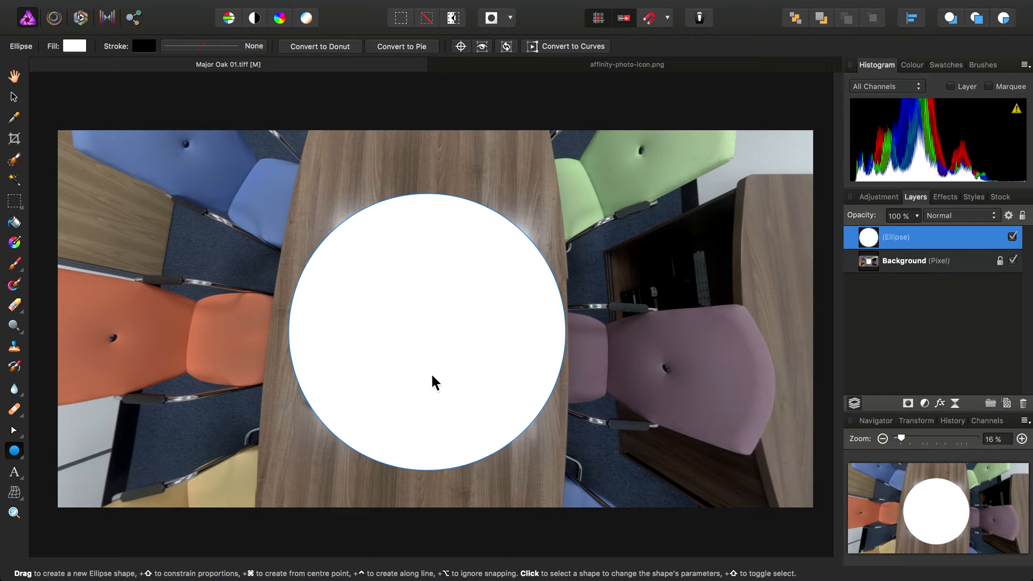
mouse_move(12, 98)
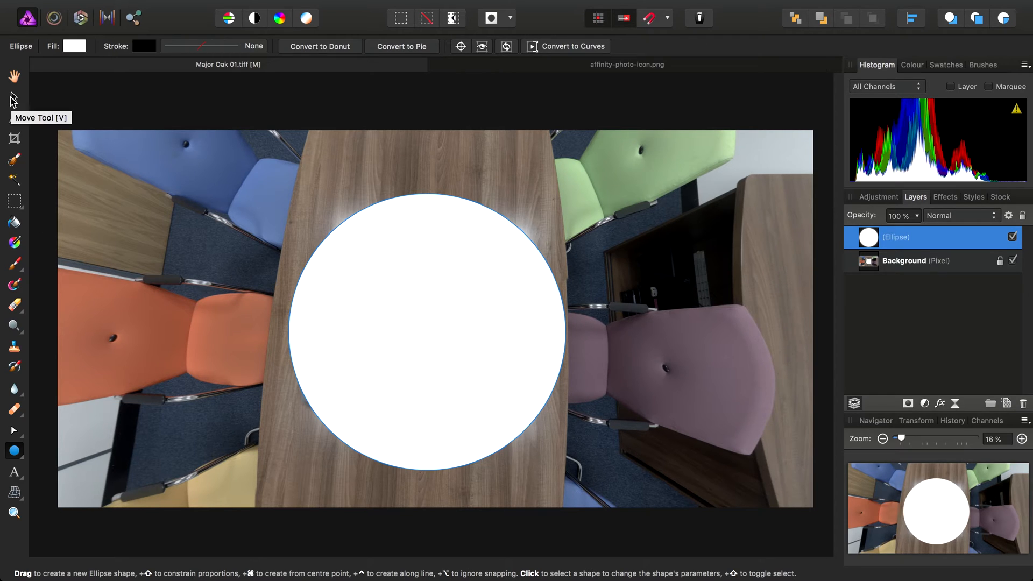
click(465, 320)
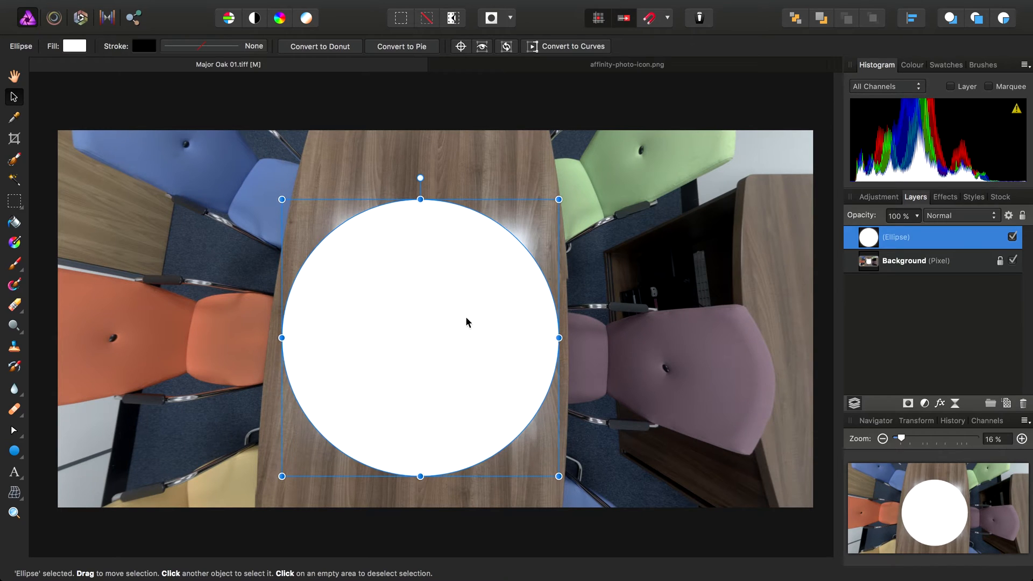
mouse_move(476, 316)
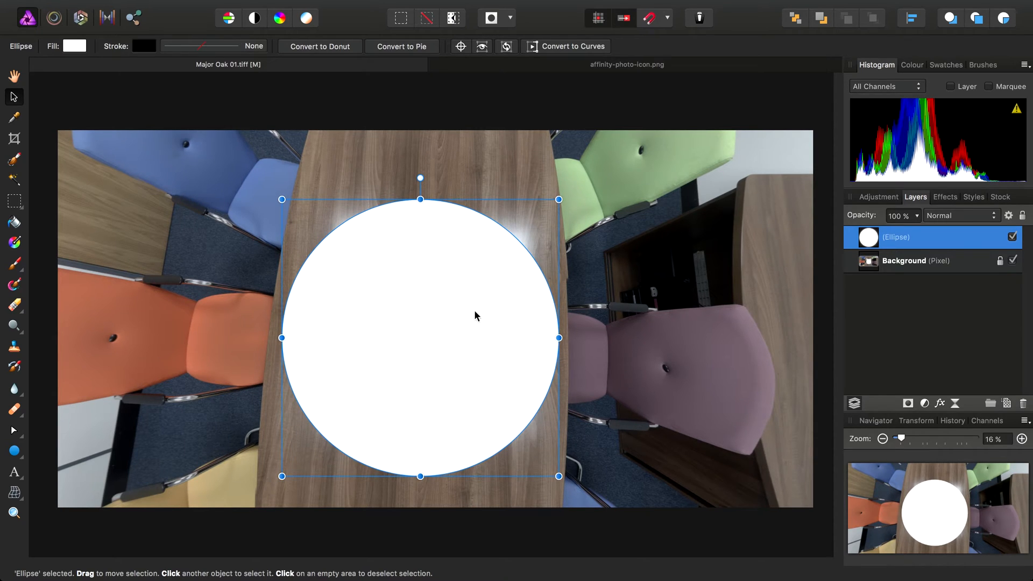
mouse_move(955, 283)
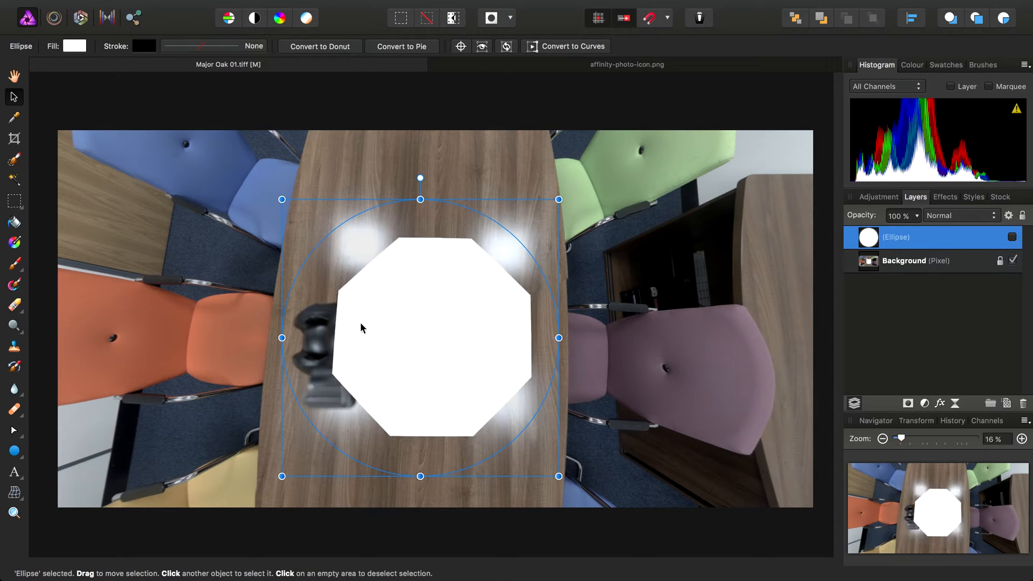
mouse_move(353, 256)
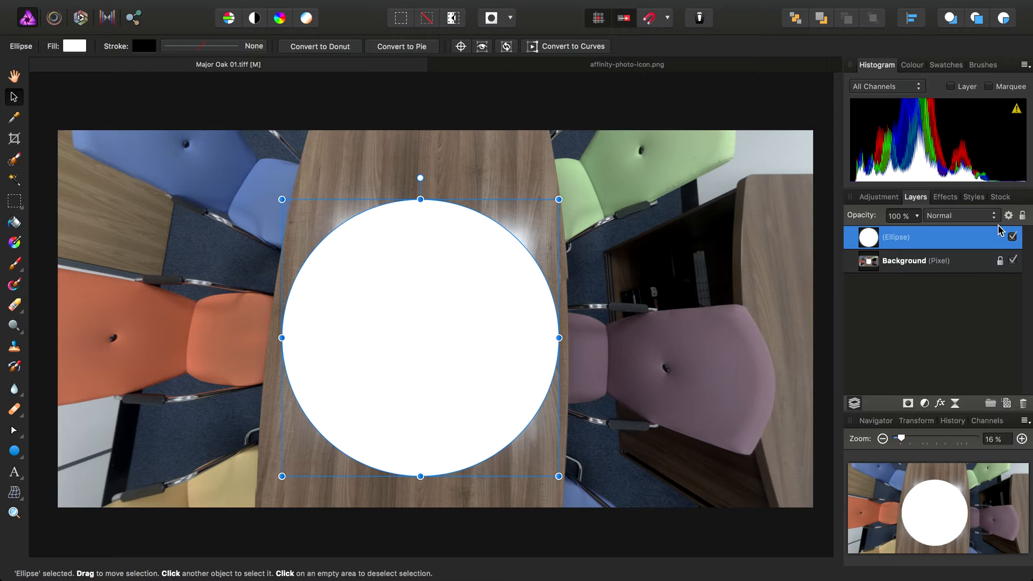
mouse_move(462, 353)
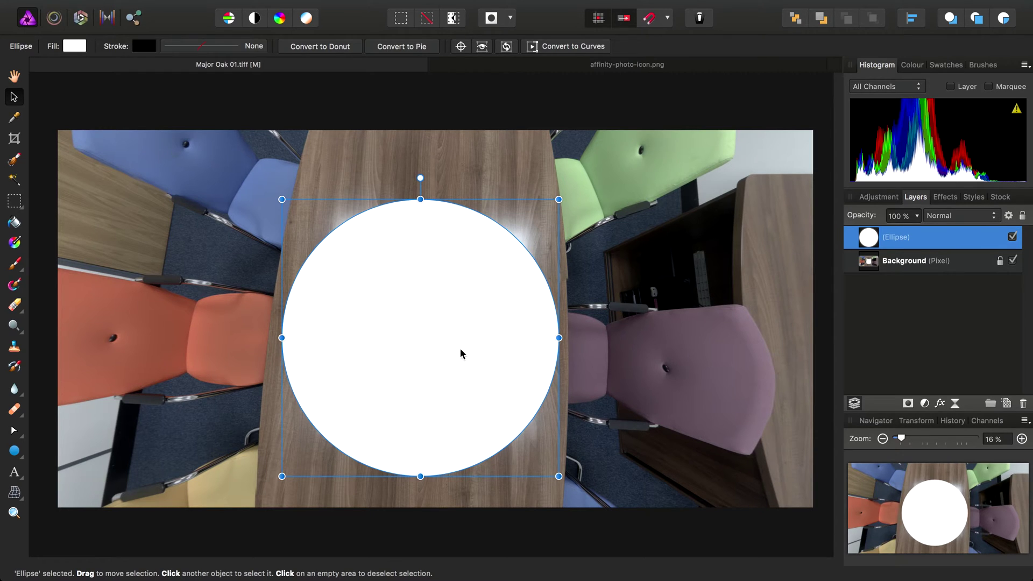
mouse_move(661, 70)
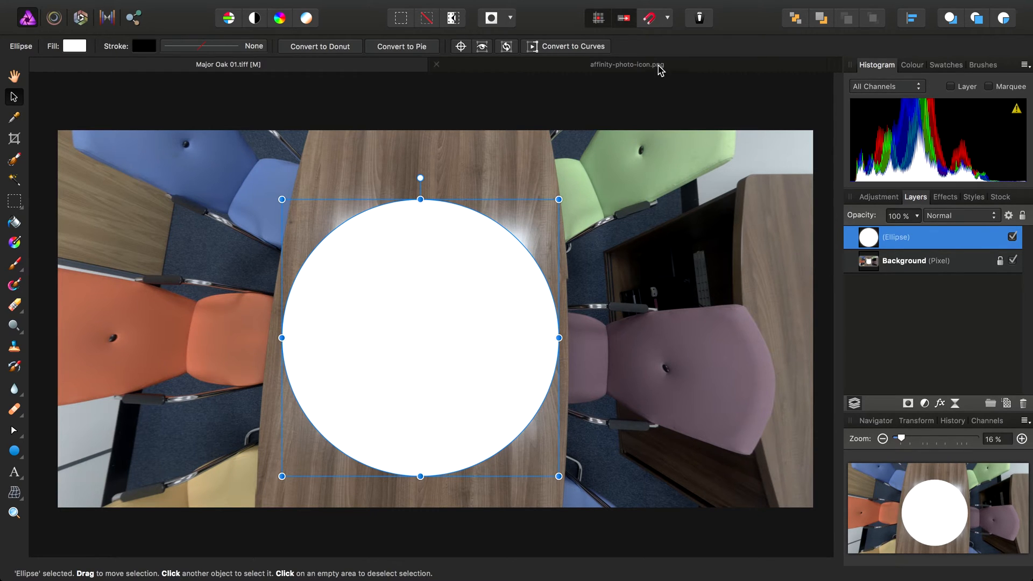
Visit the affinity-photo-icon.png document, then return to the Major Oak 01.tiff panorama.
click(626, 64)
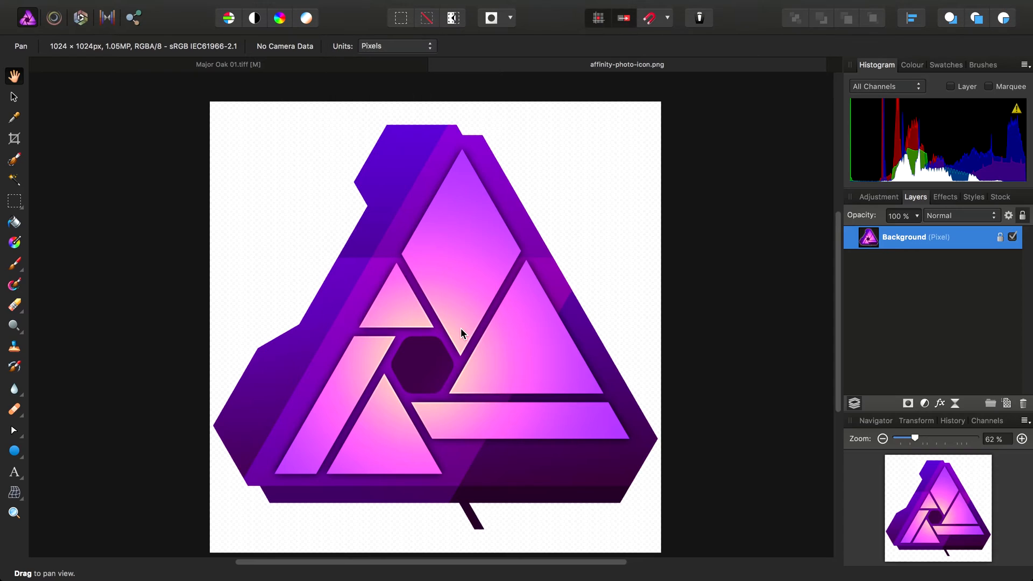
click(183, 8)
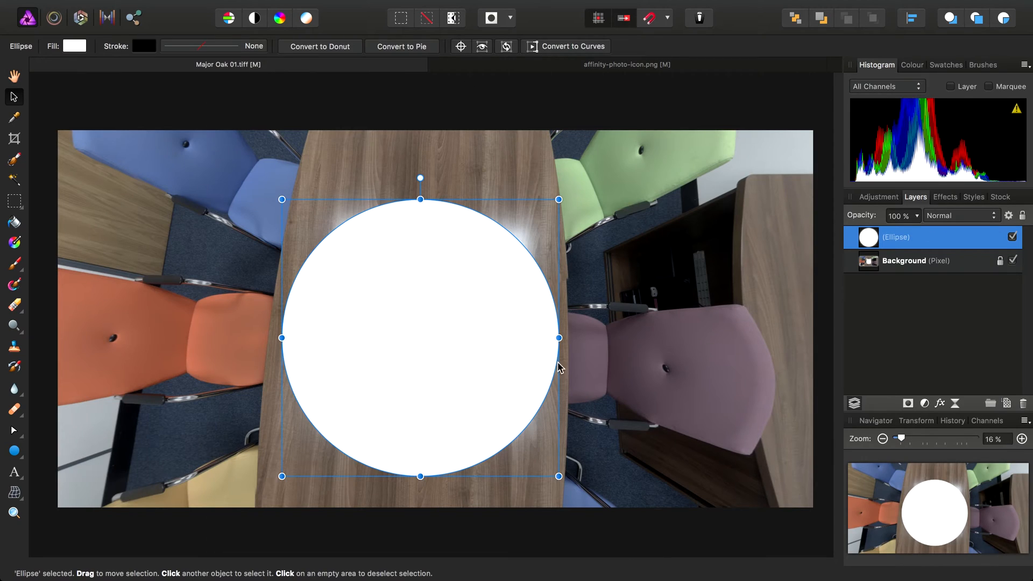
Paste the copied purple Affinity Photo logo as a new layer above the ellipse.
click(184, 8)
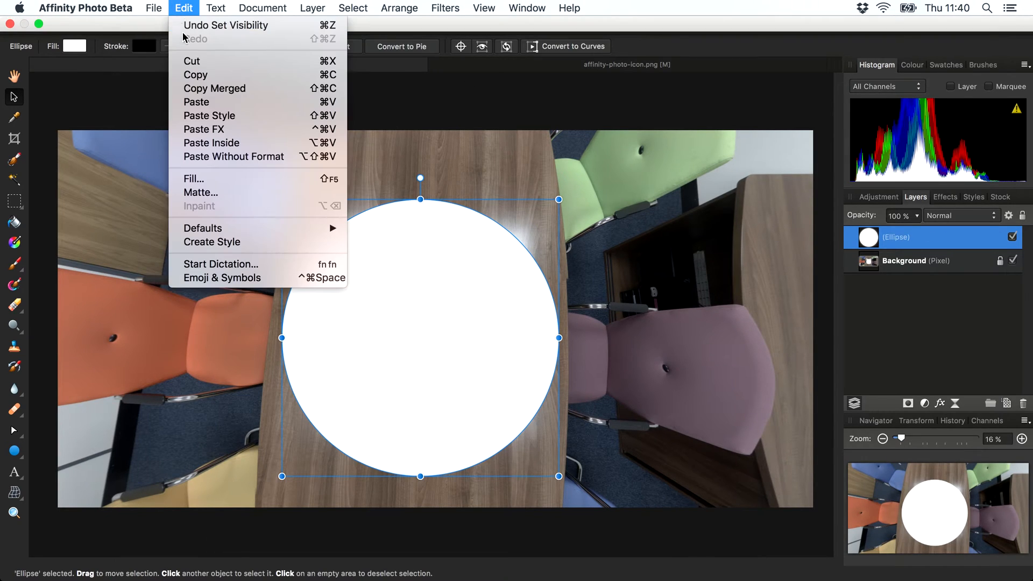
click(196, 101)
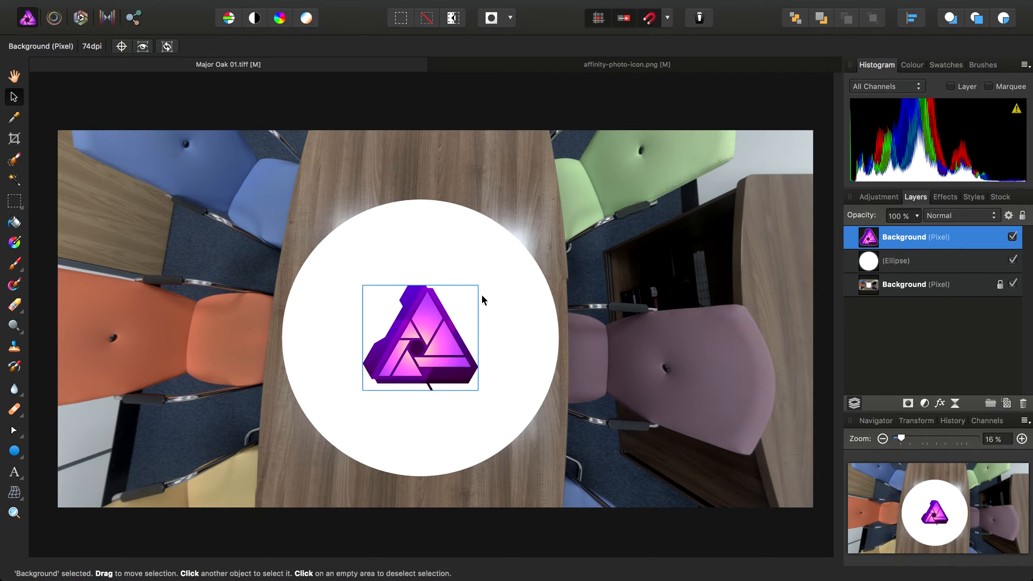
mouse_move(497, 341)
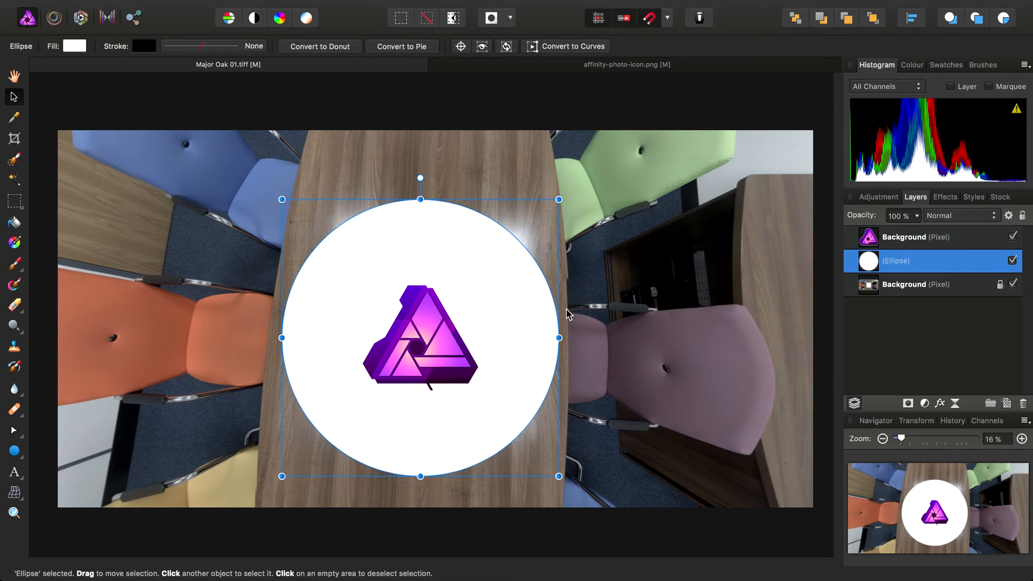
mouse_move(554, 306)
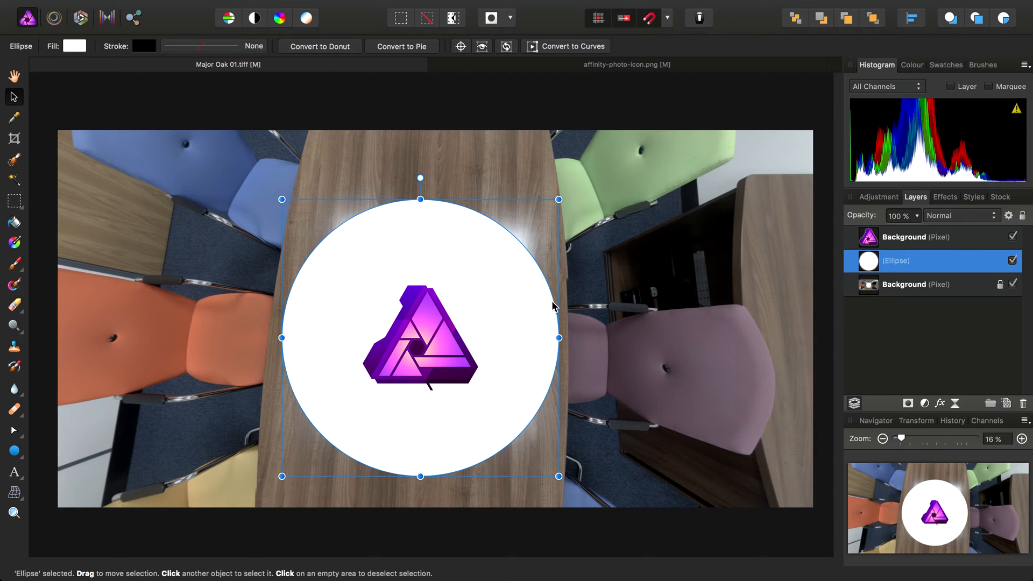
mouse_move(203, 256)
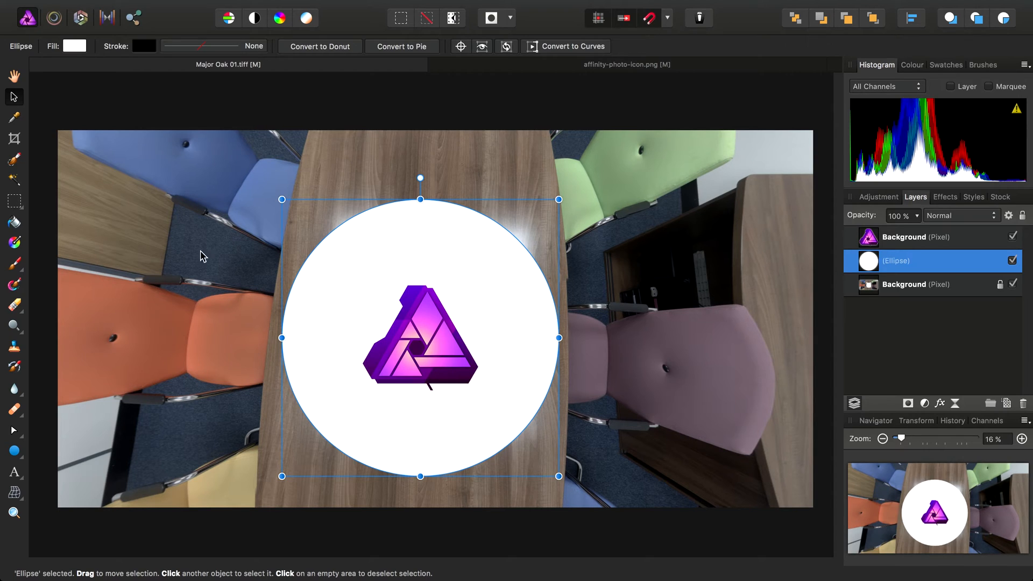
mouse_move(14, 117)
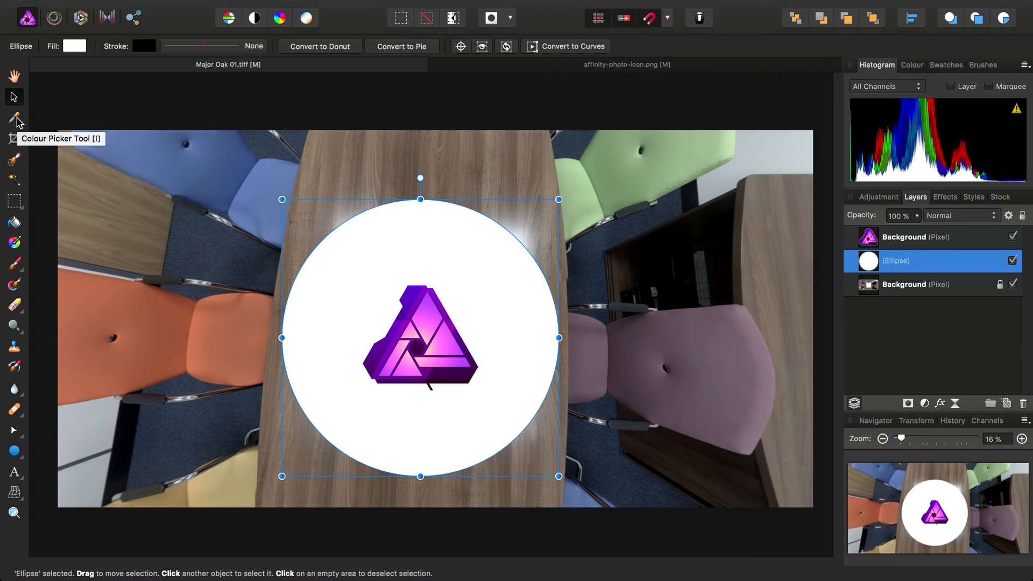
Sample chair colours with the Colour Picker until the ellipse takes the muted mauve fill.
click(14, 117)
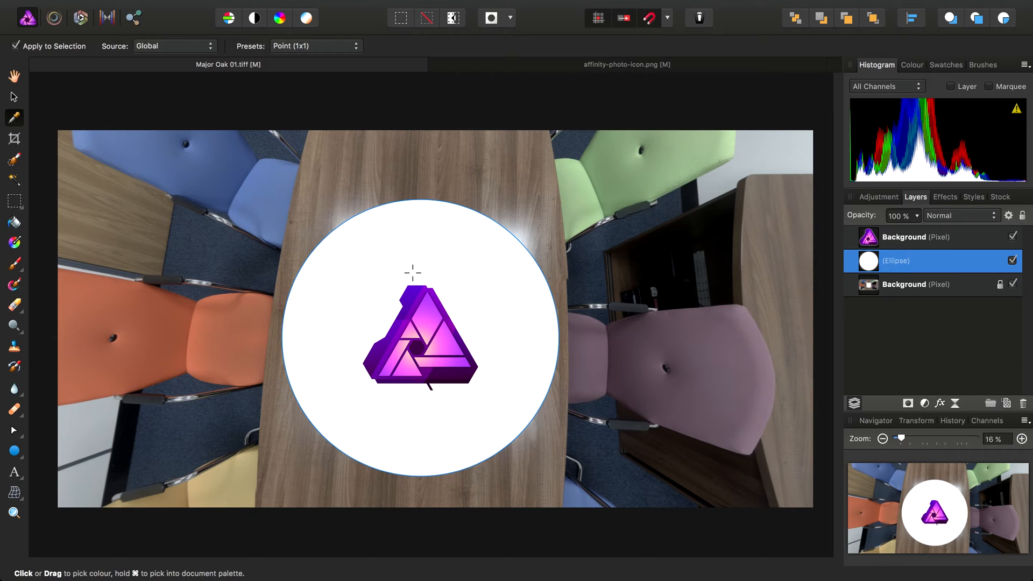
mouse_move(319, 309)
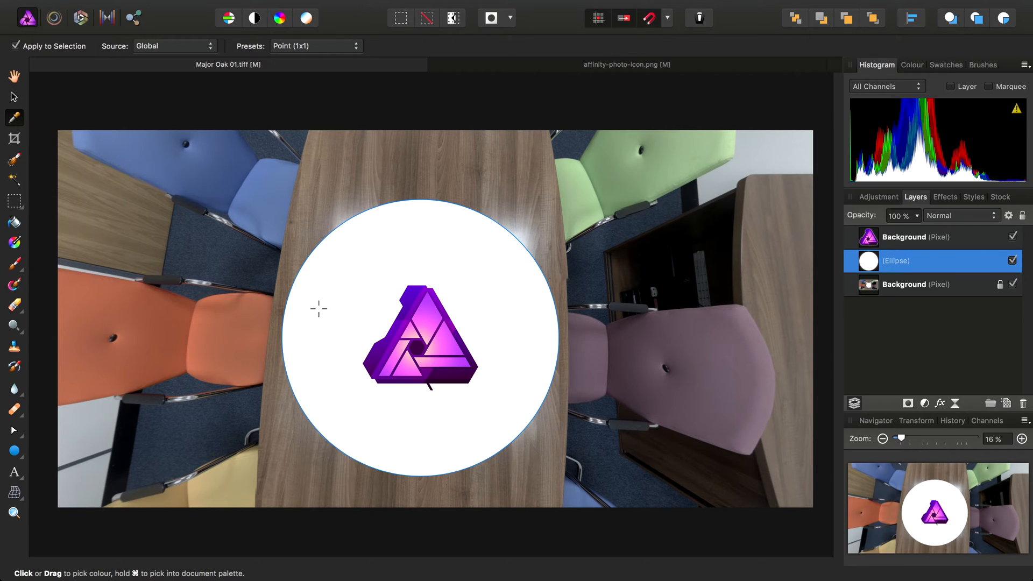
mouse_move(587, 325)
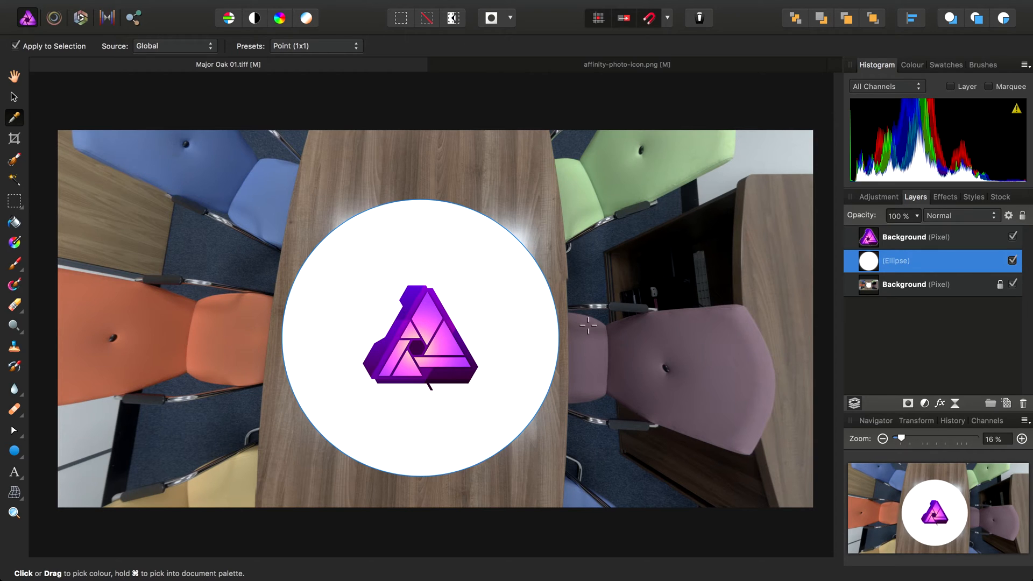
mouse_move(505, 351)
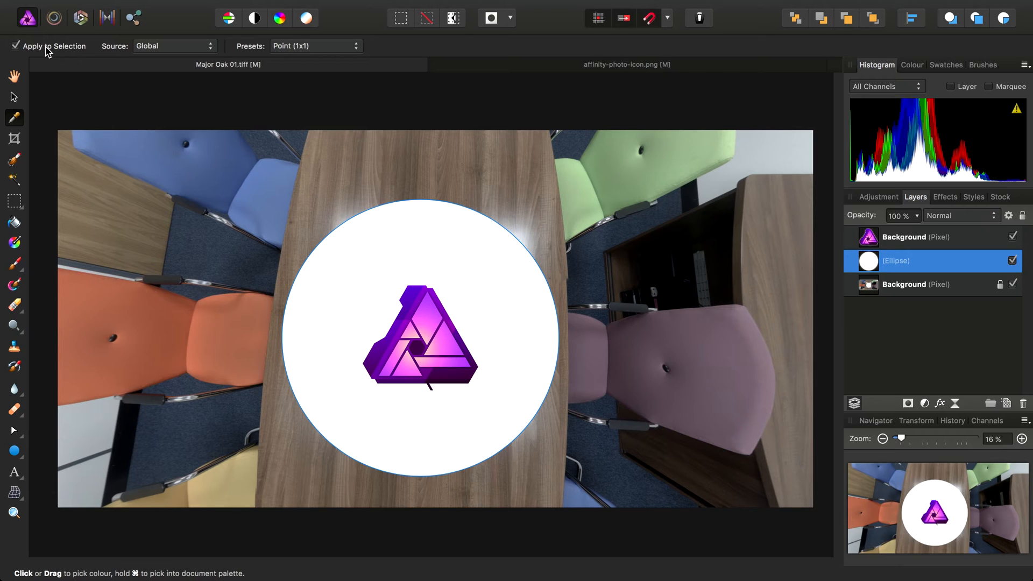
mouse_move(656, 289)
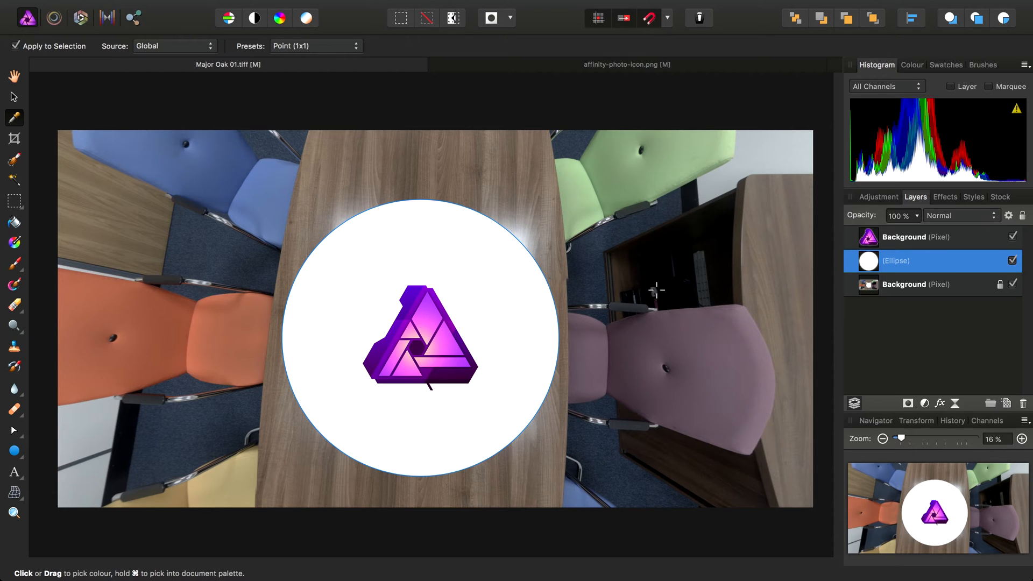
mouse_move(220, 383)
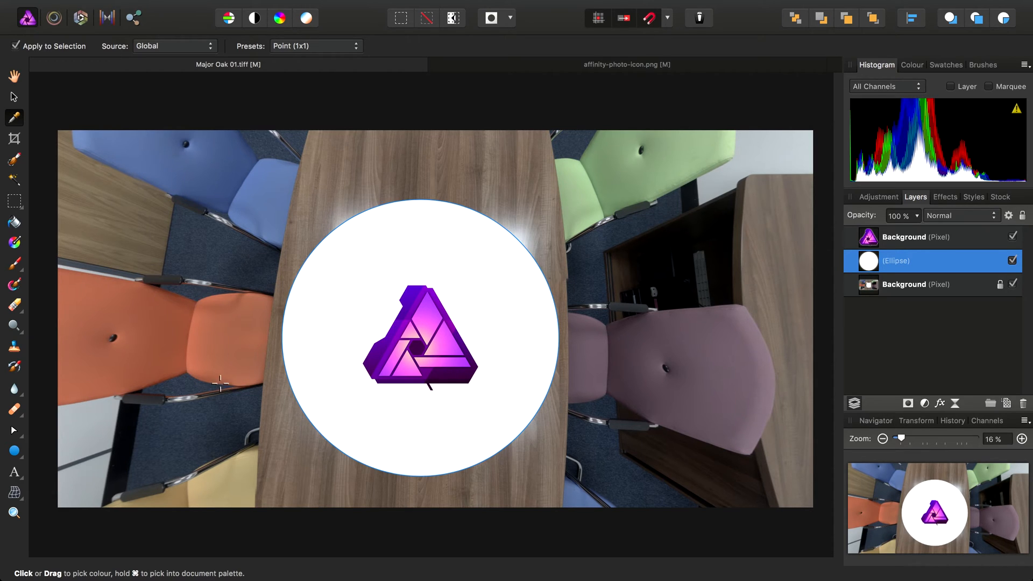
click(165, 339)
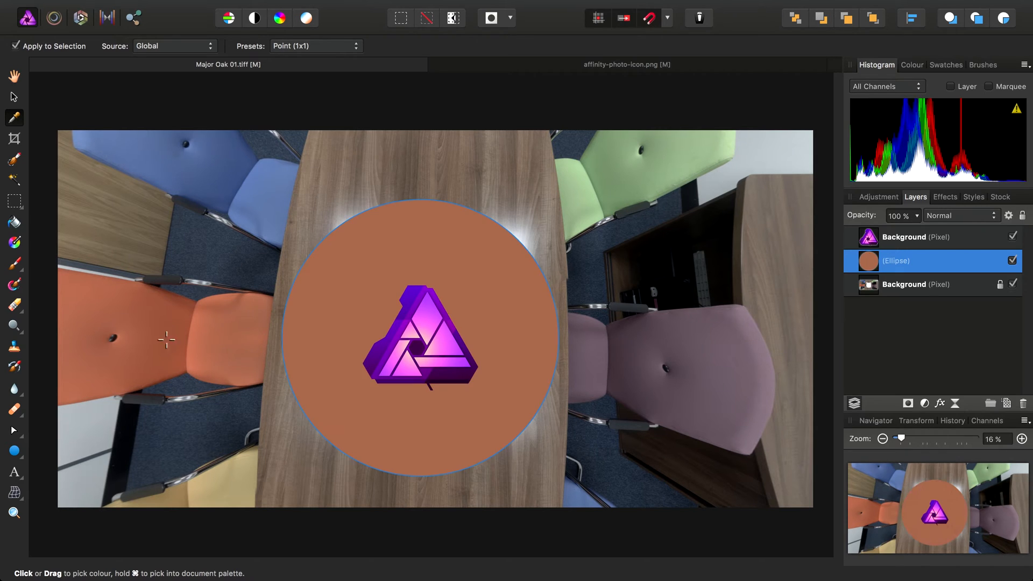
mouse_move(627, 348)
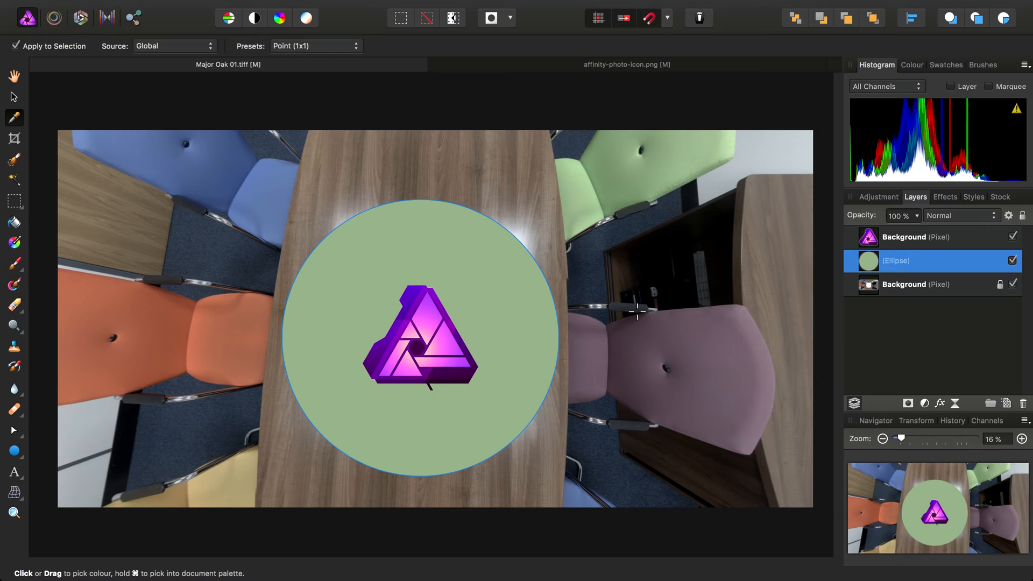
mouse_move(730, 377)
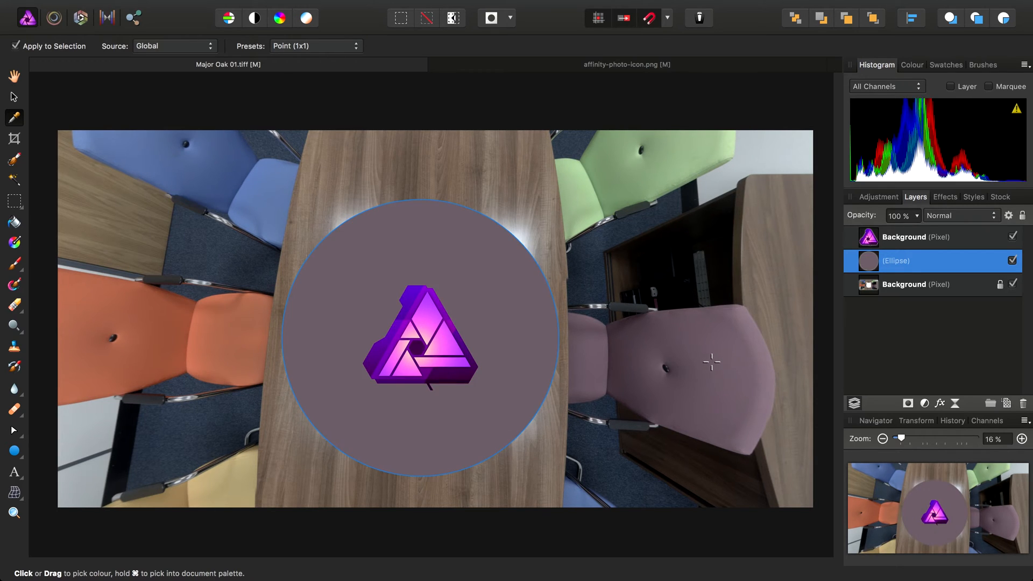
mouse_move(488, 369)
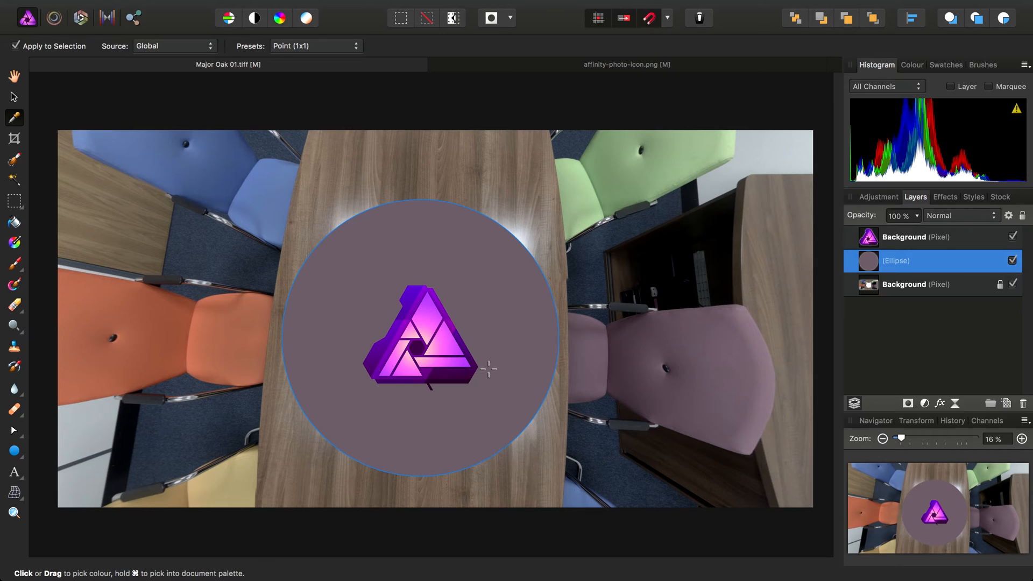
mouse_move(214, 493)
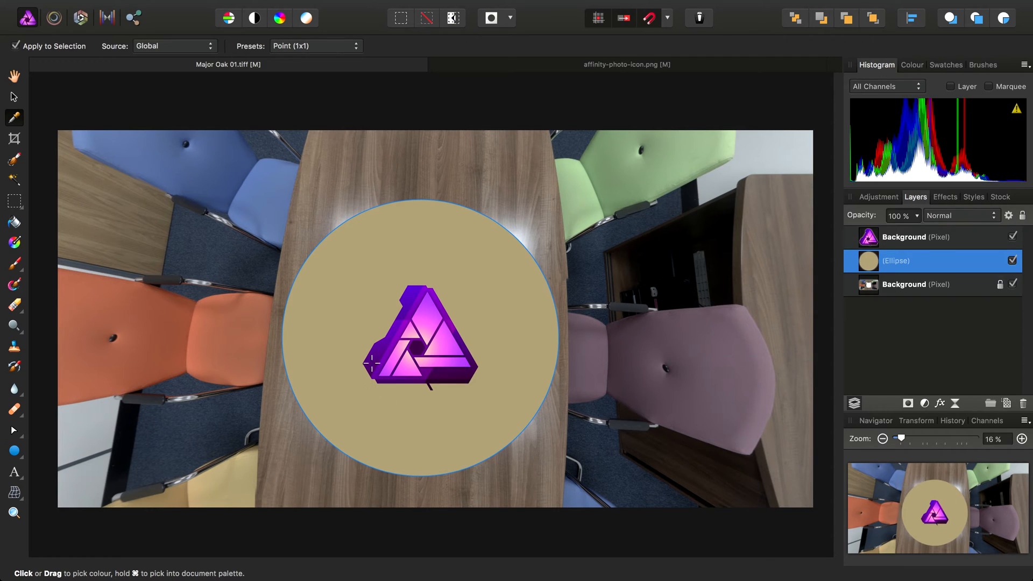
click(252, 311)
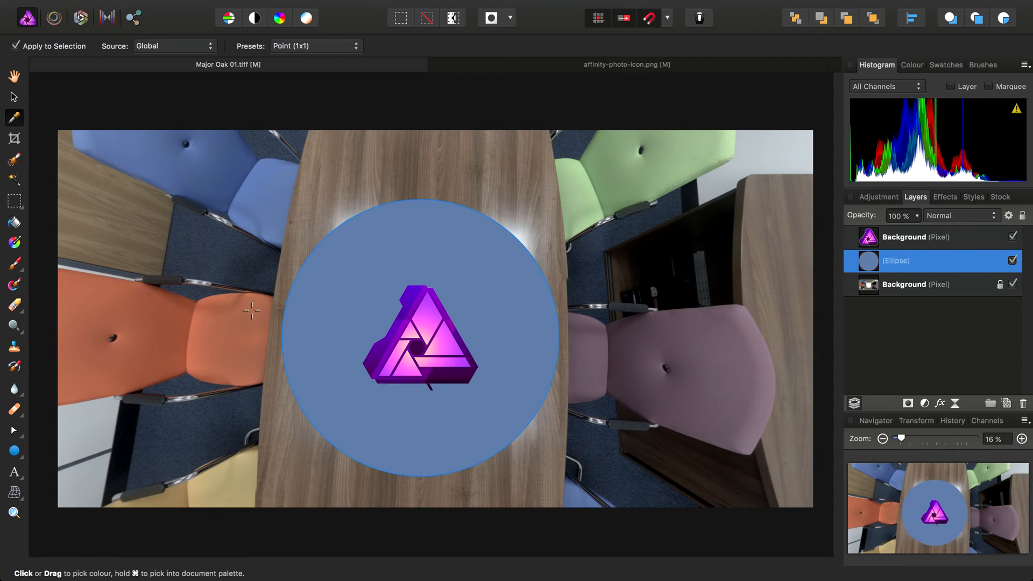
mouse_move(698, 360)
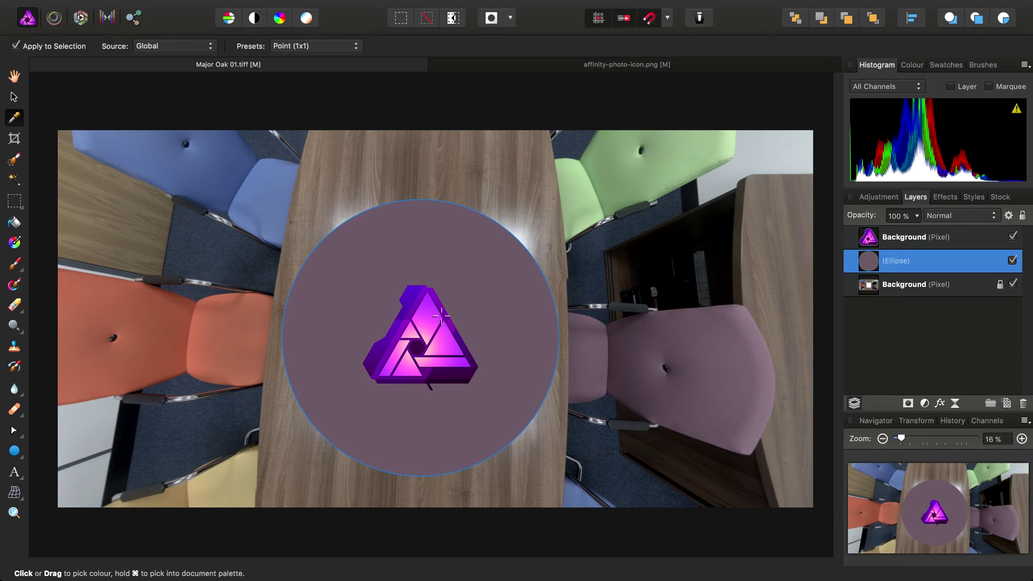
click(912, 65)
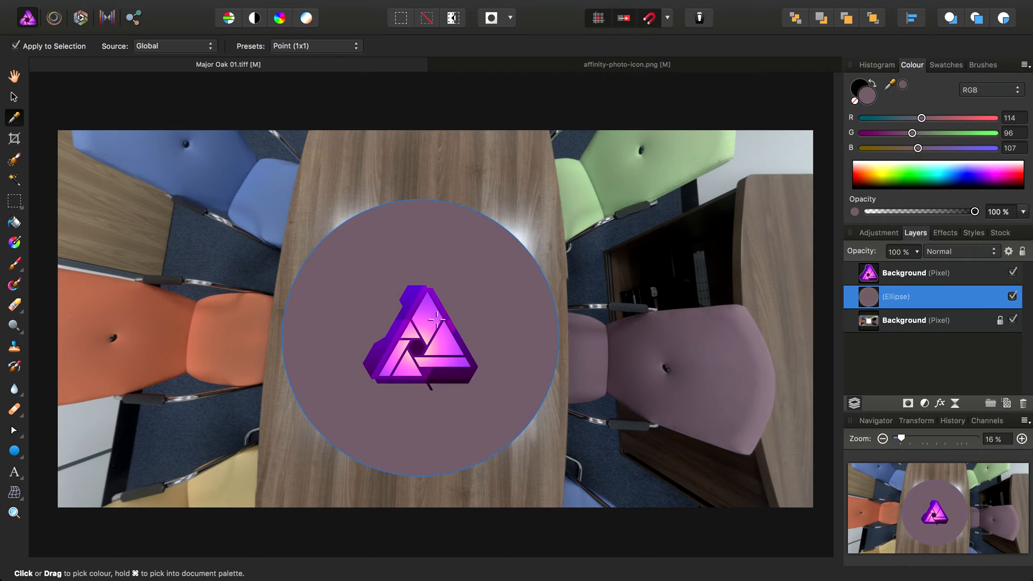
mouse_move(593, 221)
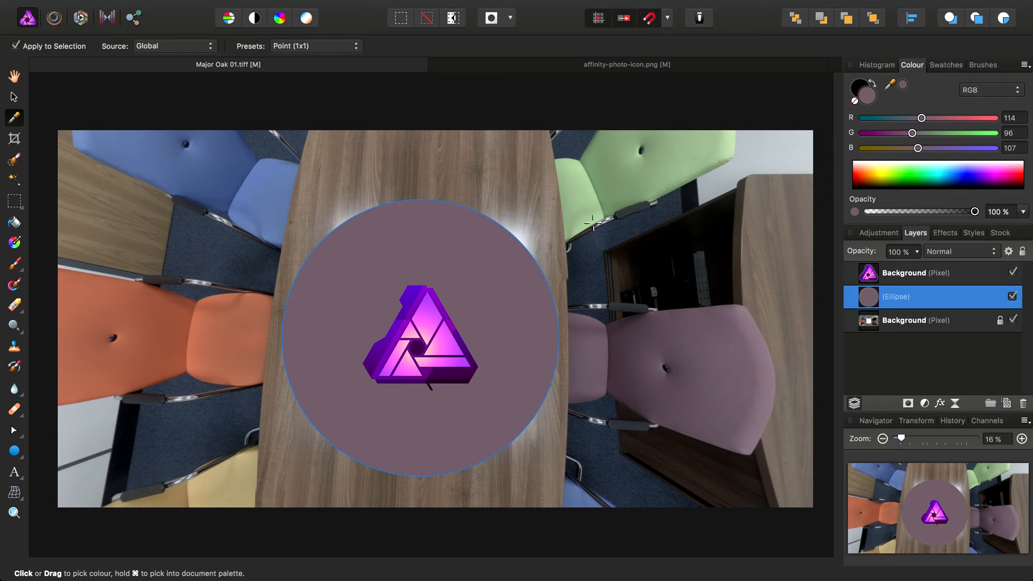
mouse_move(737, 195)
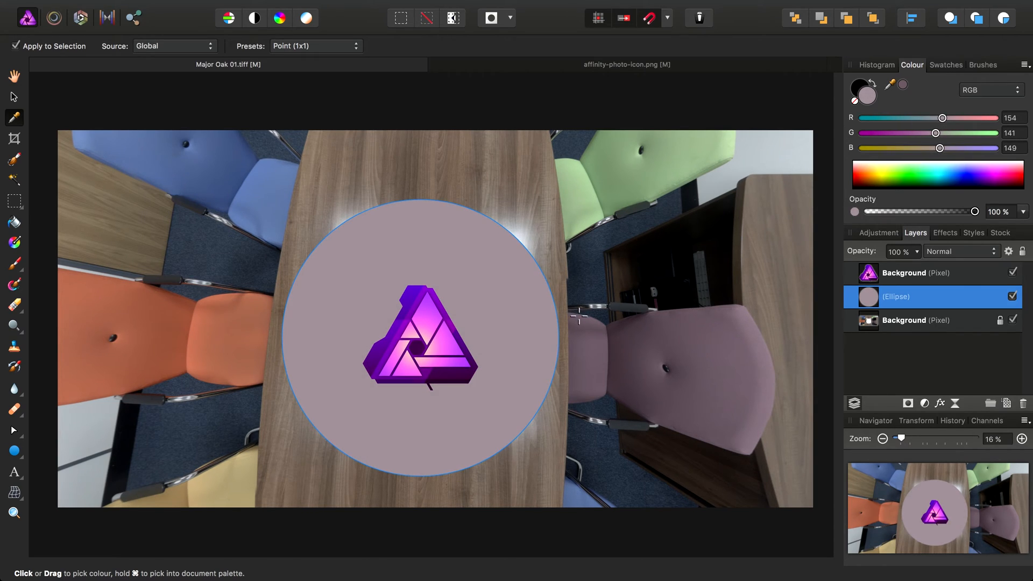
mouse_move(912, 280)
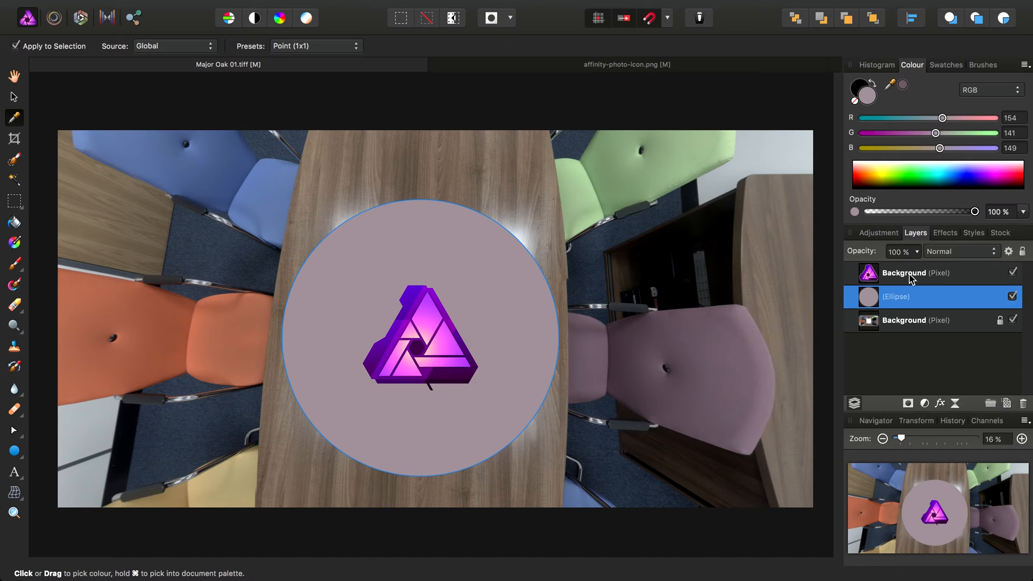
click(929, 273)
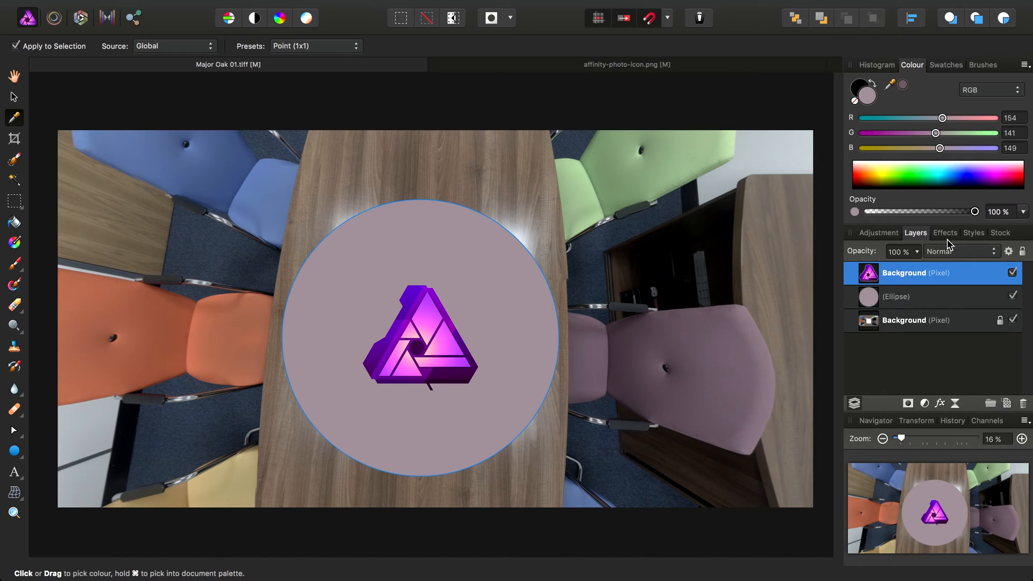
click(945, 233)
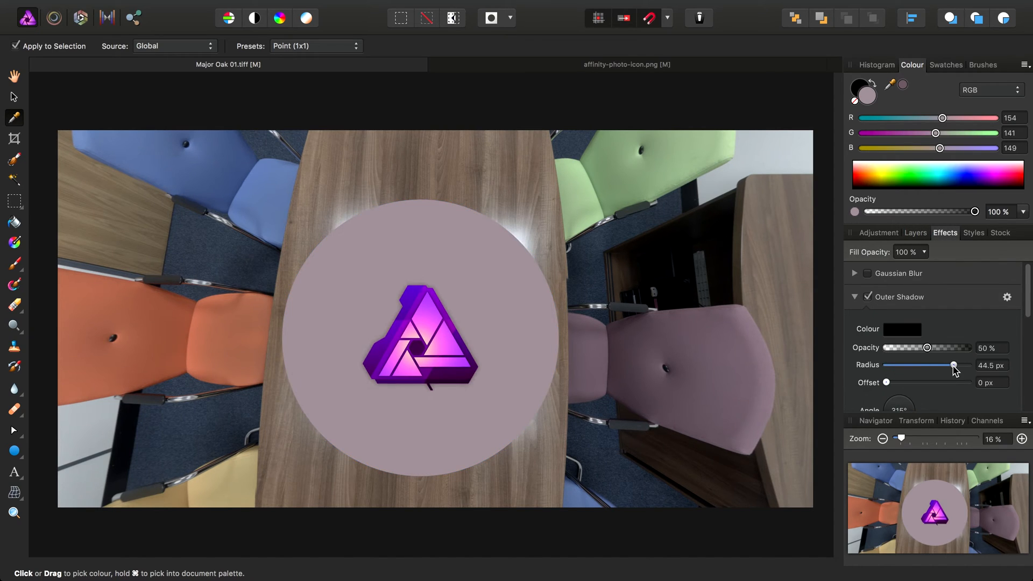
click(419, 338)
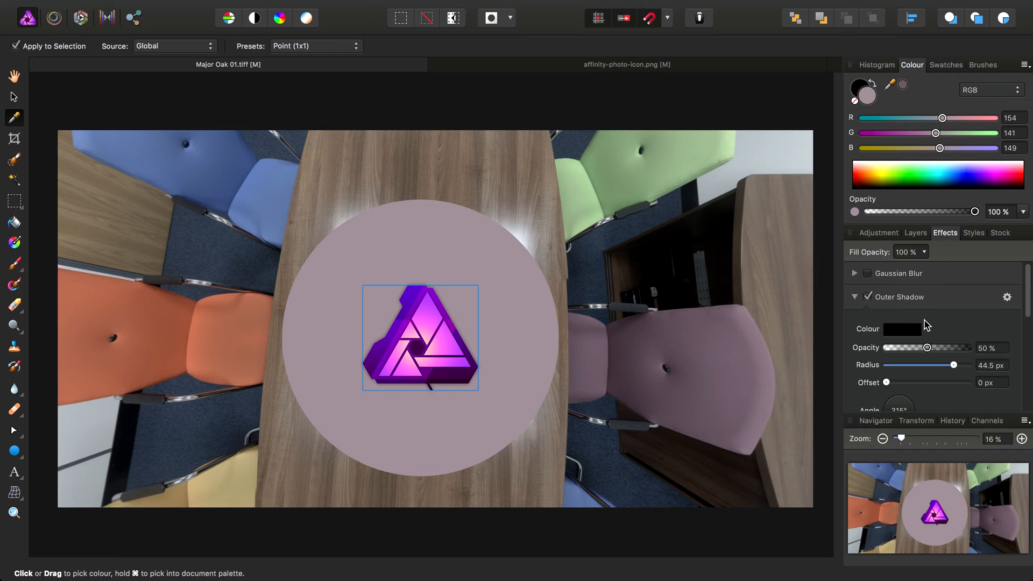
click(915, 232)
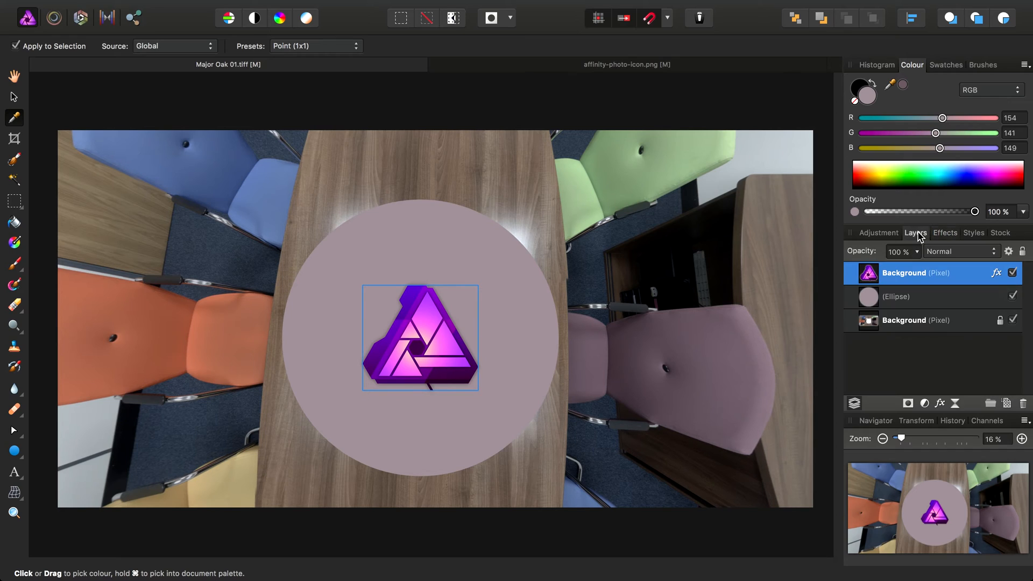
mouse_move(915, 233)
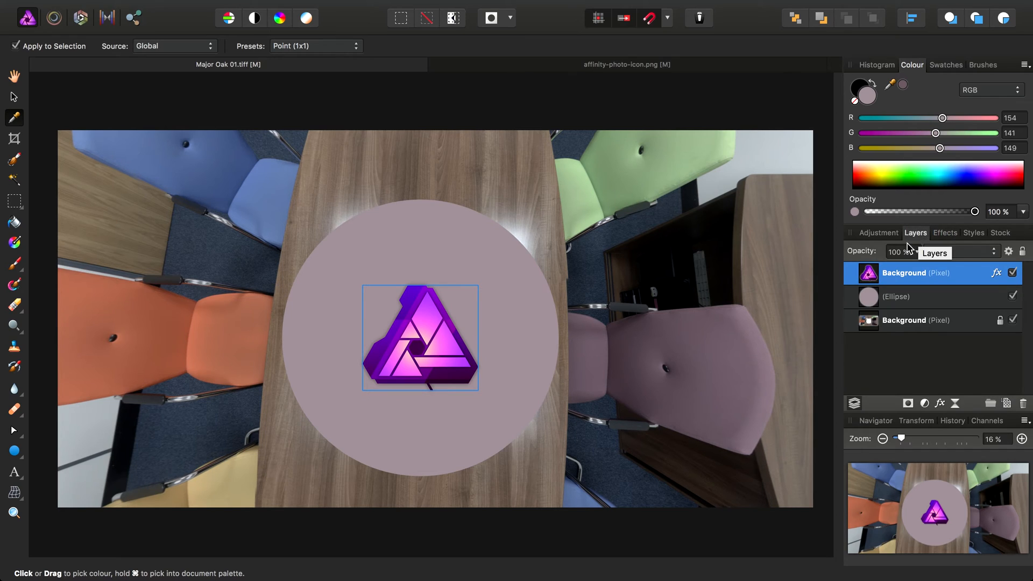
mouse_move(926, 301)
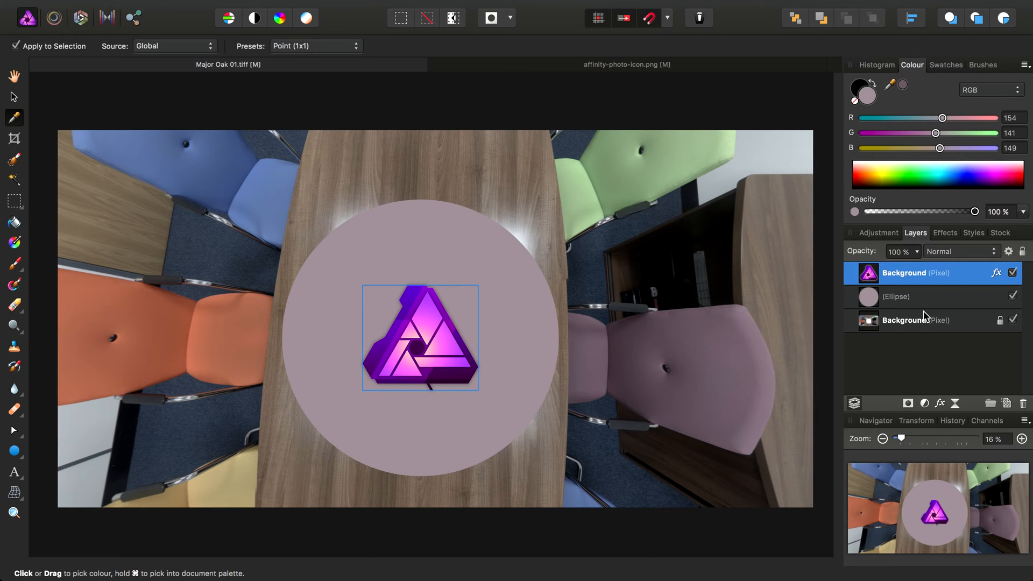
mouse_move(153, 328)
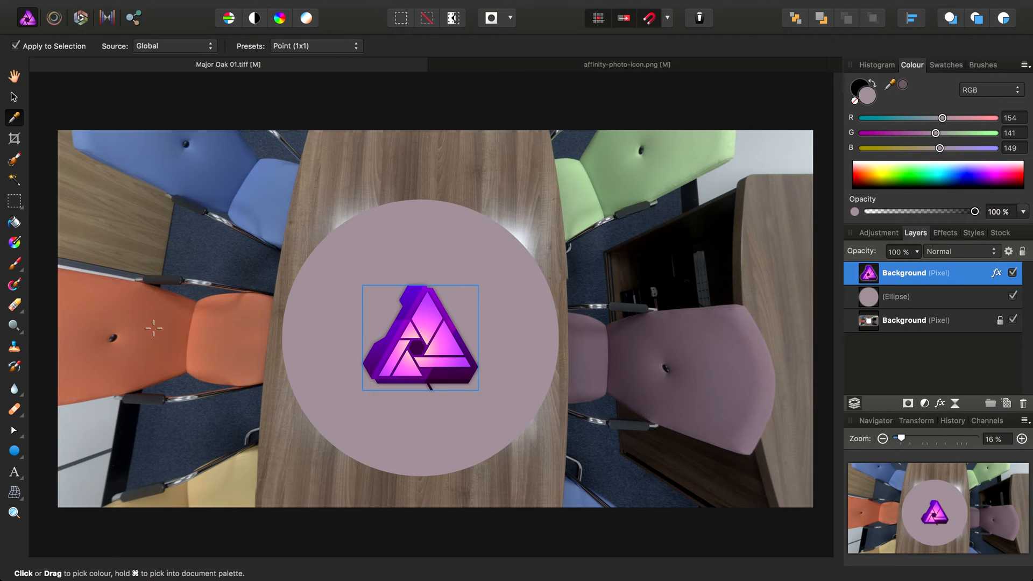
mouse_move(124, 338)
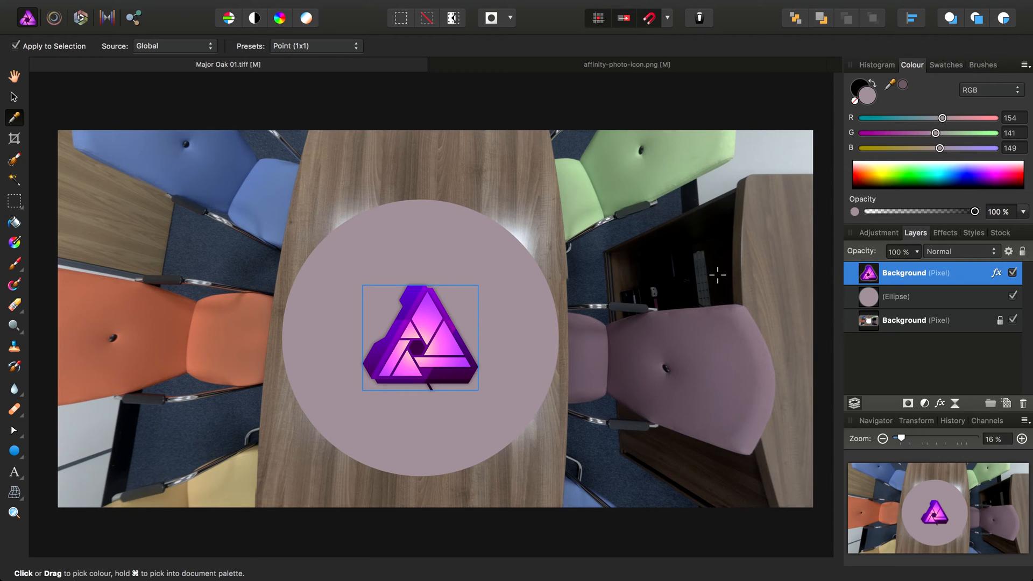
mouse_move(909, 330)
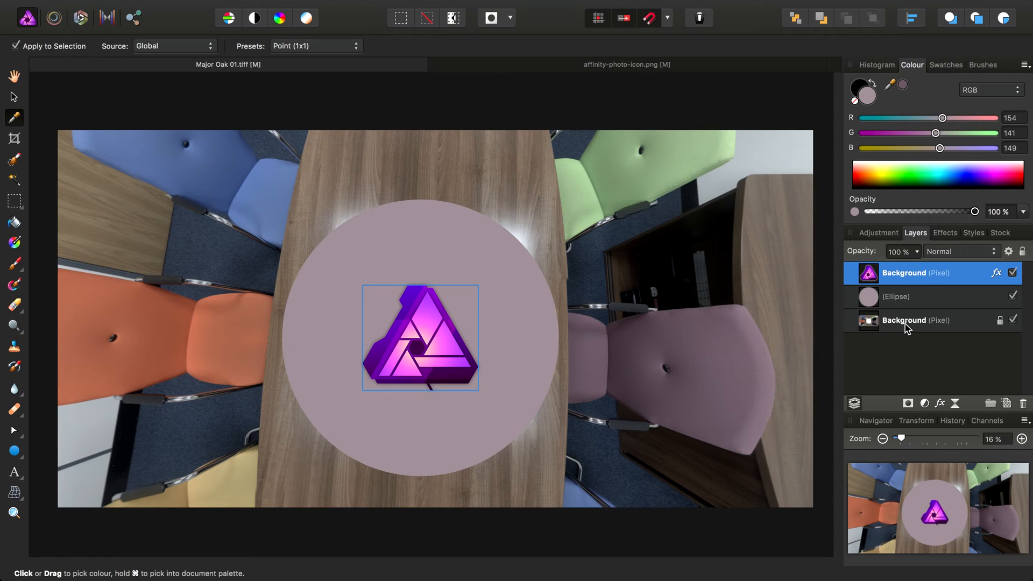
Merge the ellipse down, then the logo, leaving a single Background pixel layer.
click(910, 321)
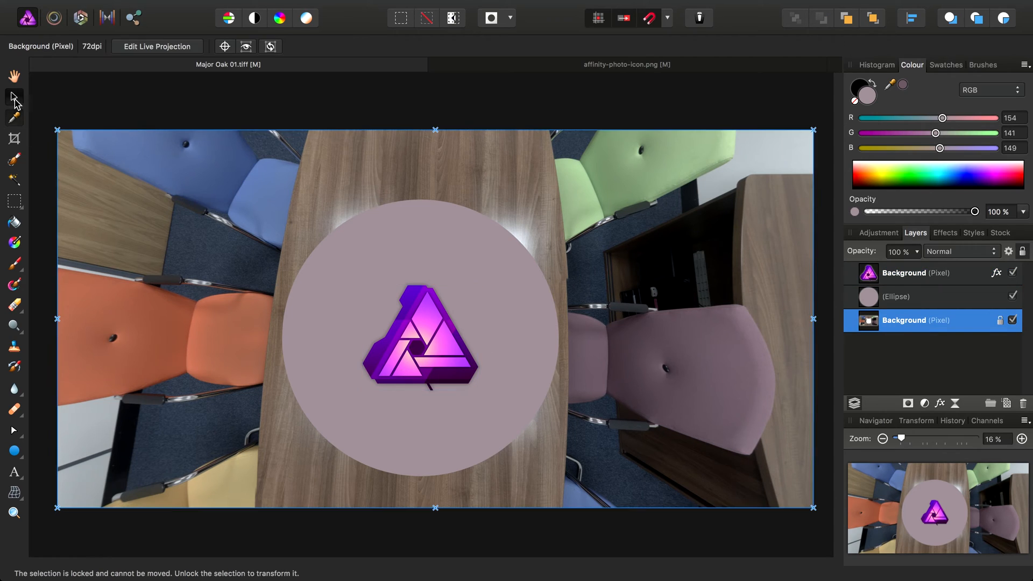
mouse_move(156, 47)
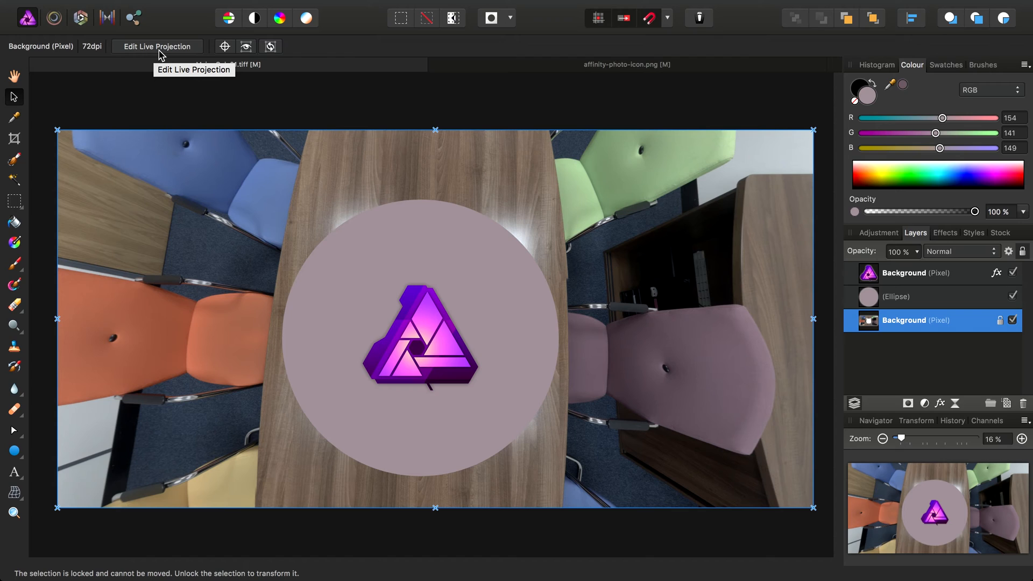
mouse_move(788, 321)
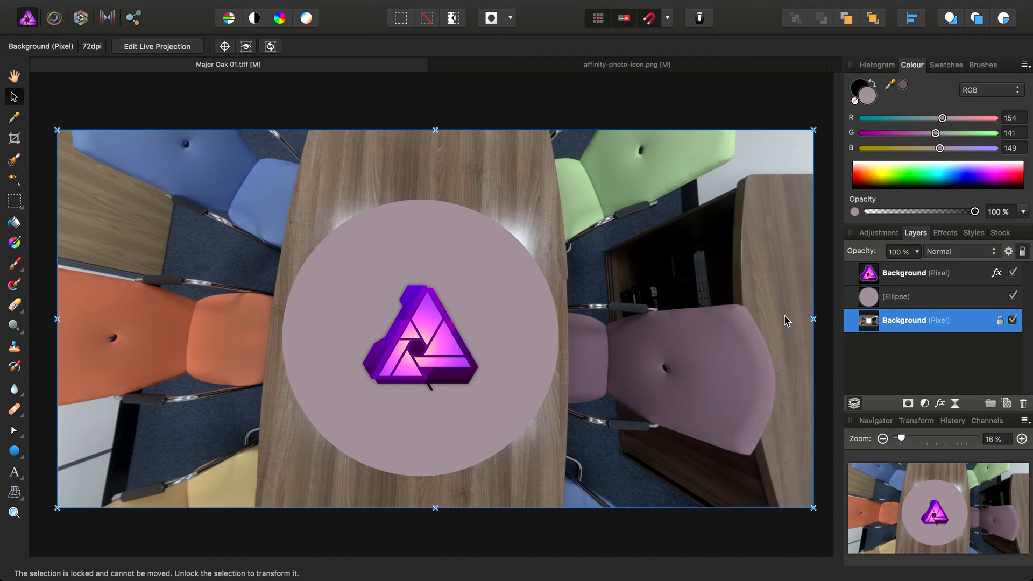
mouse_move(914, 284)
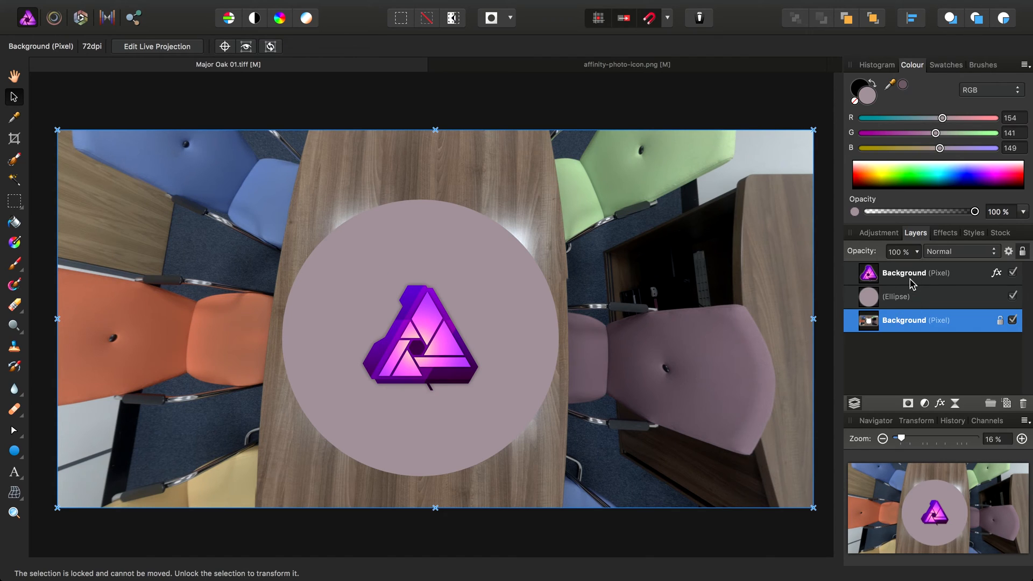
mouse_move(914, 325)
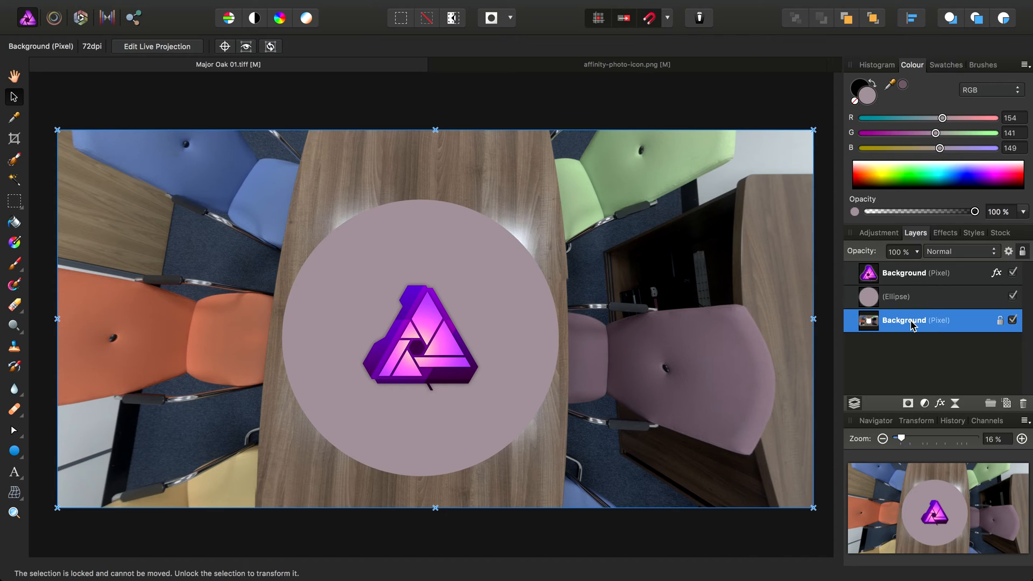
mouse_move(912, 321)
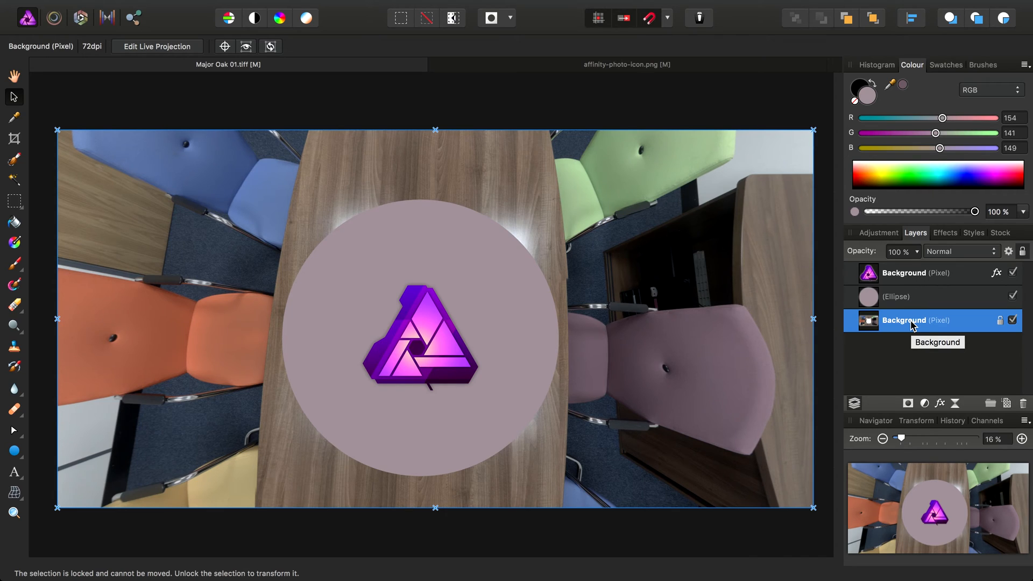
click(895, 297)
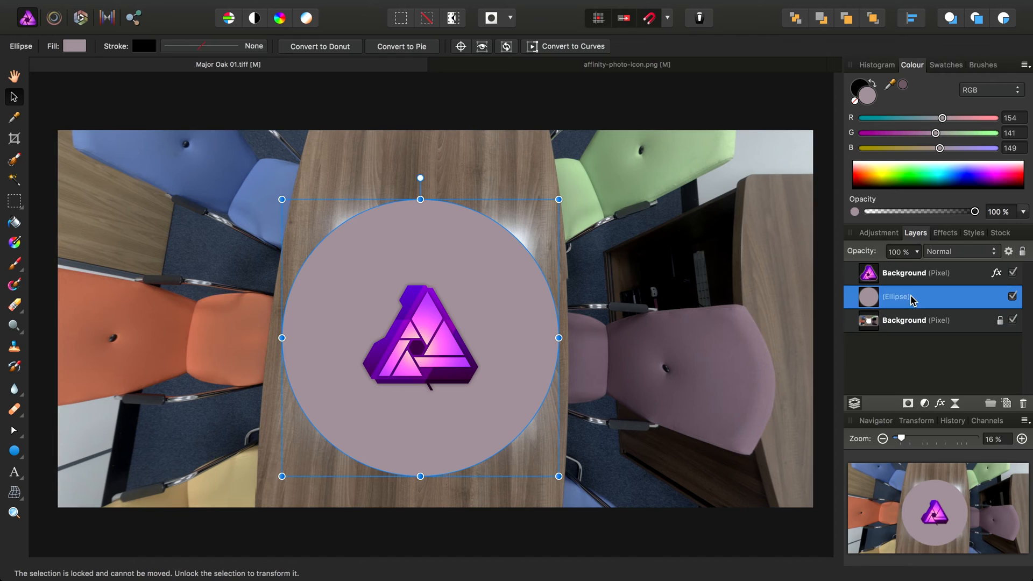
right_click(909, 297)
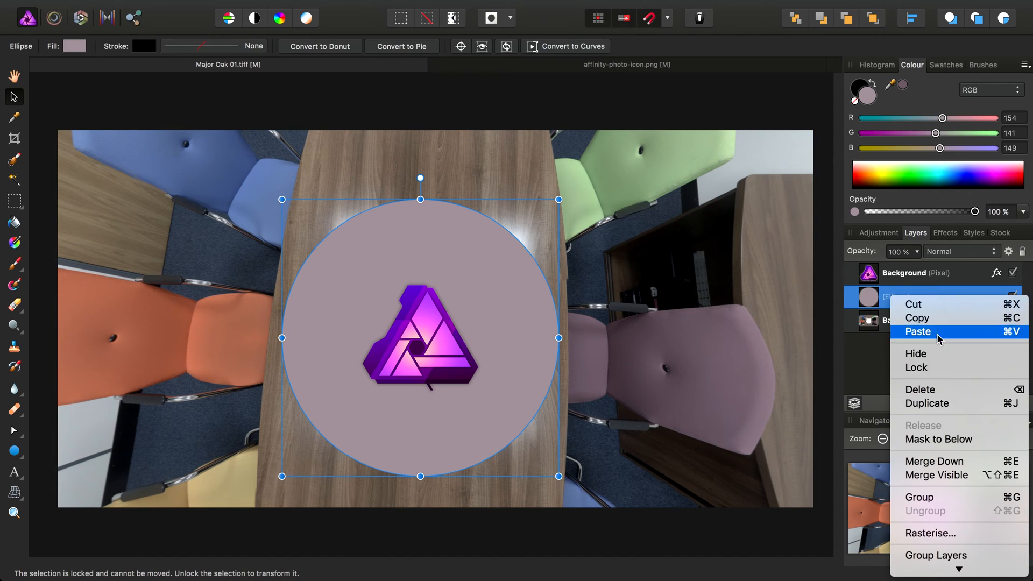
mouse_move(935, 461)
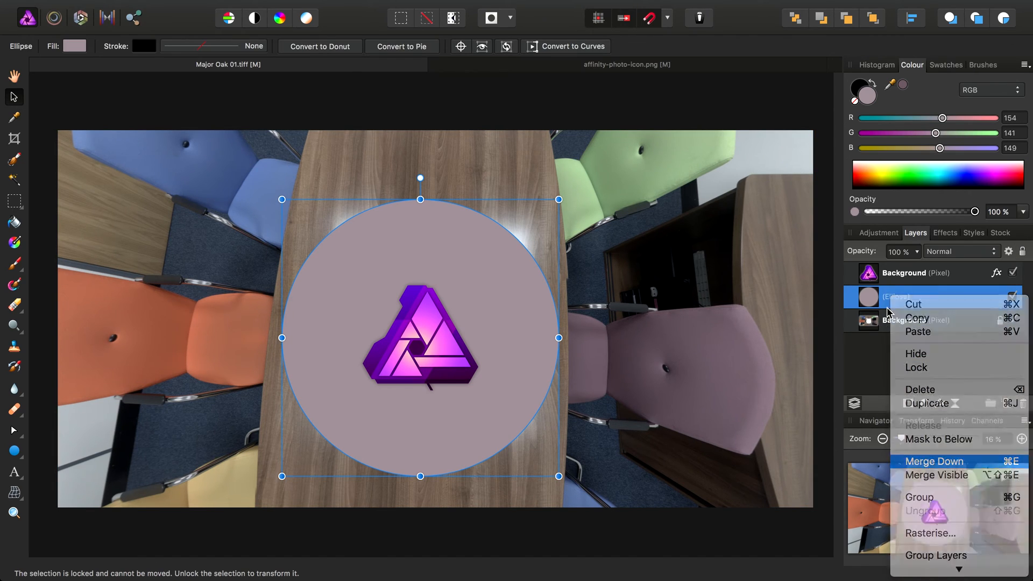
click(934, 462)
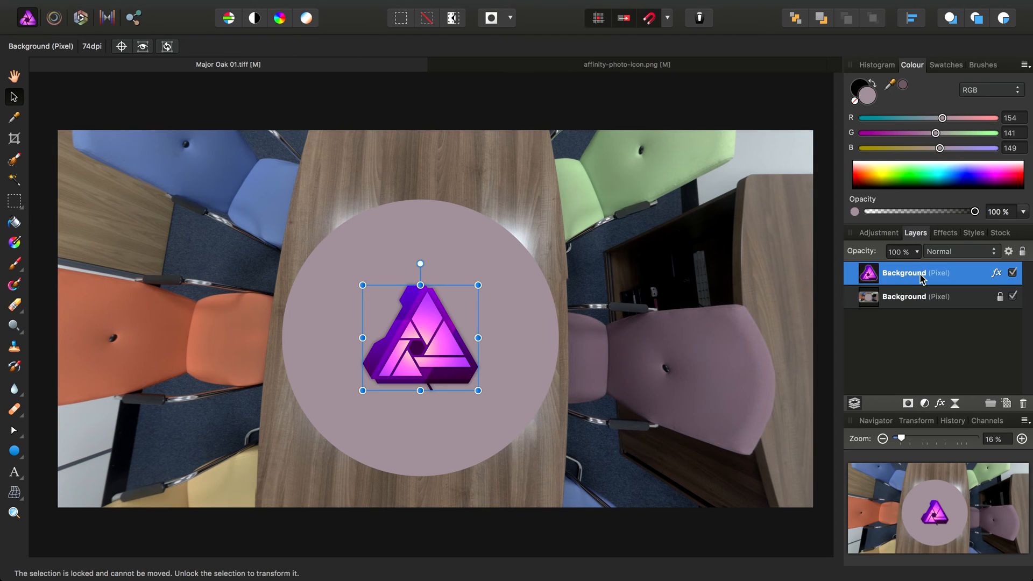
right_click(922, 272)
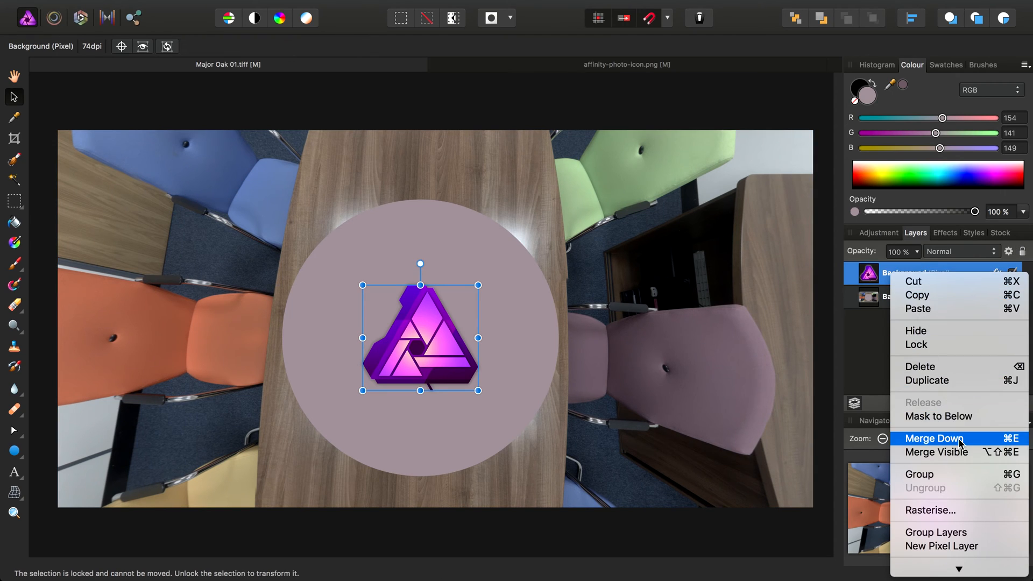
click(932, 438)
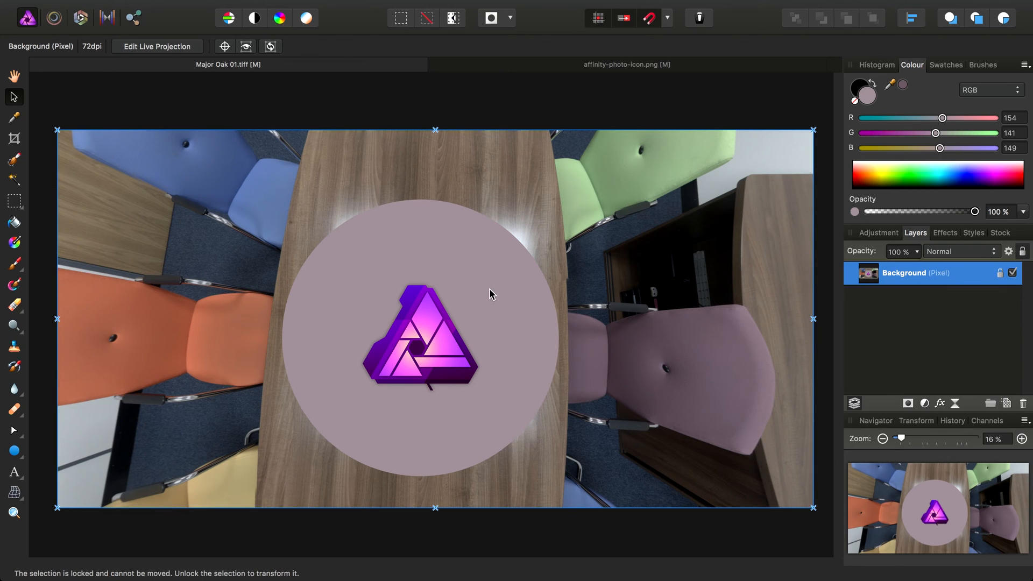
mouse_move(443, 175)
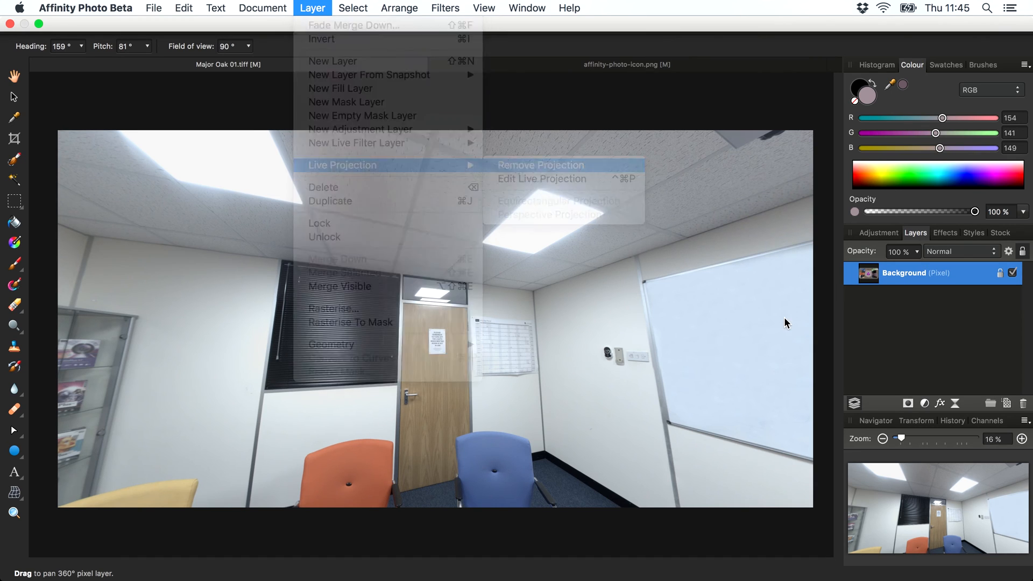
Remove the live projection to inspect the flat panorama with the stretched mauve circle and logo.
click(541, 165)
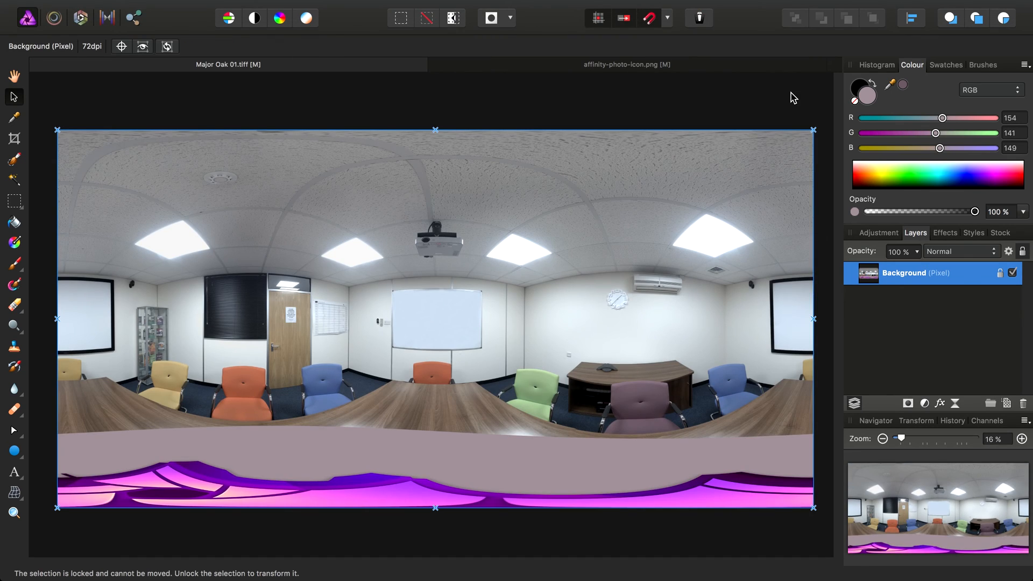
mouse_move(613, 218)
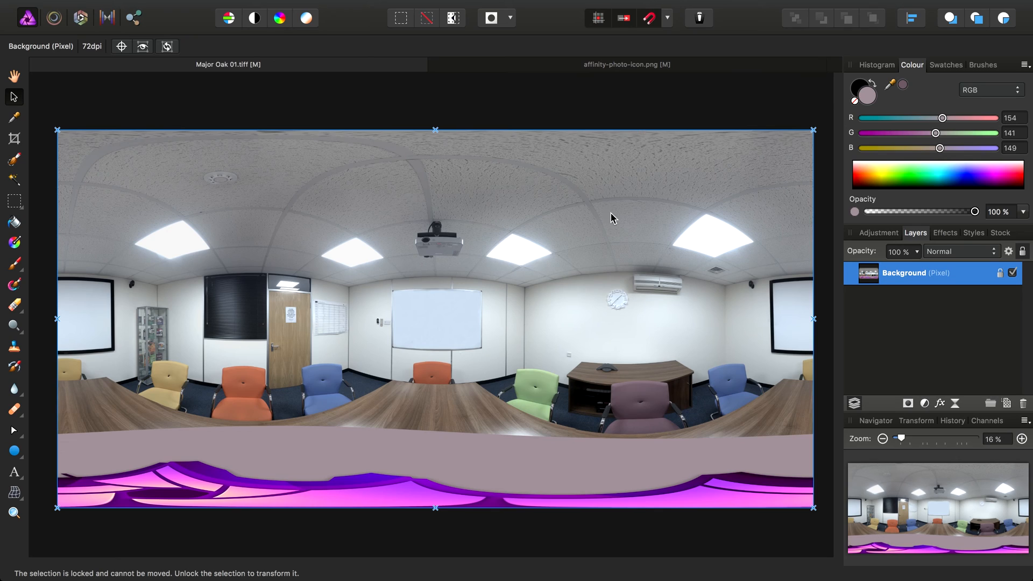
mouse_move(571, 87)
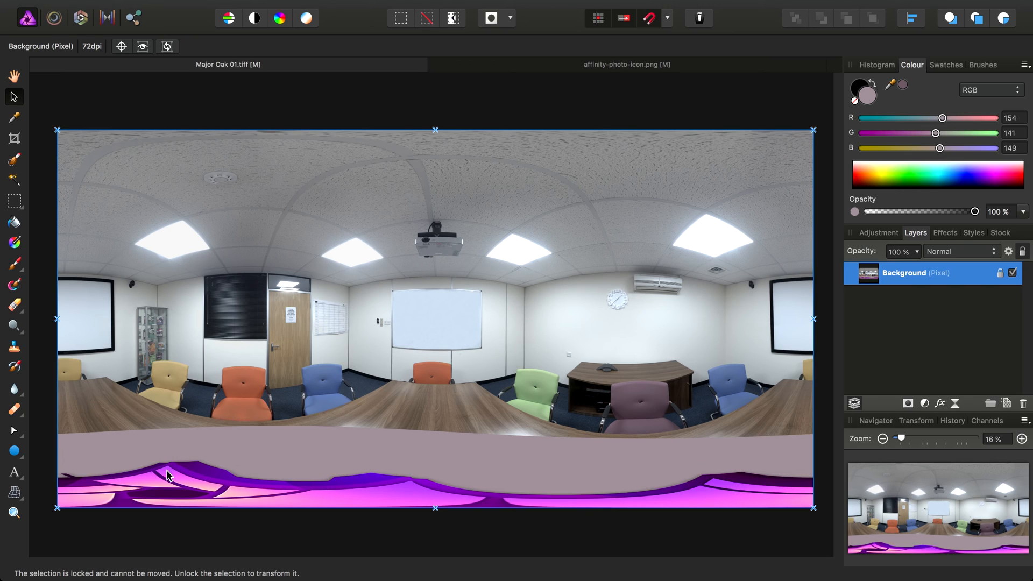
mouse_move(406, 495)
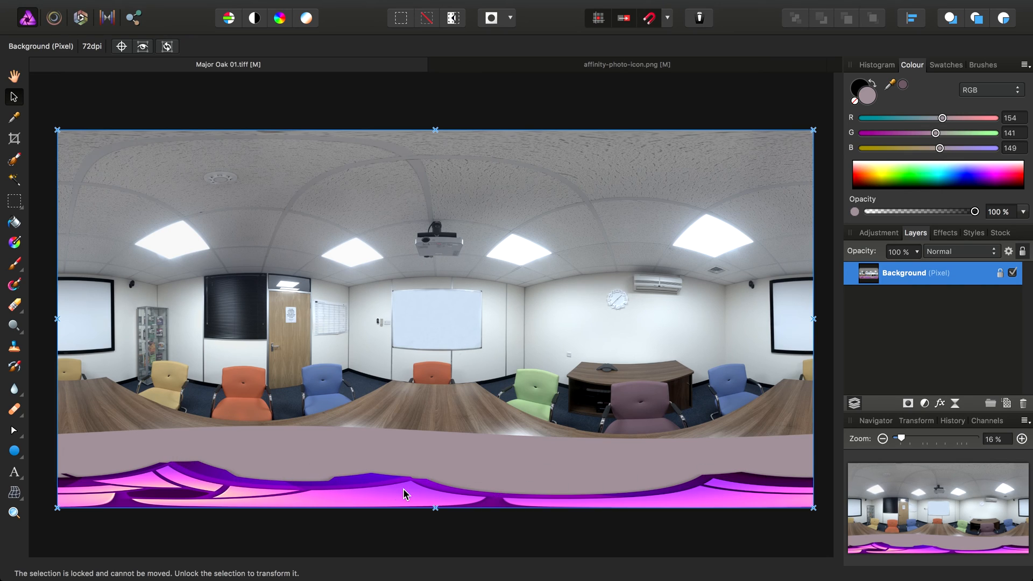
click(312, 7)
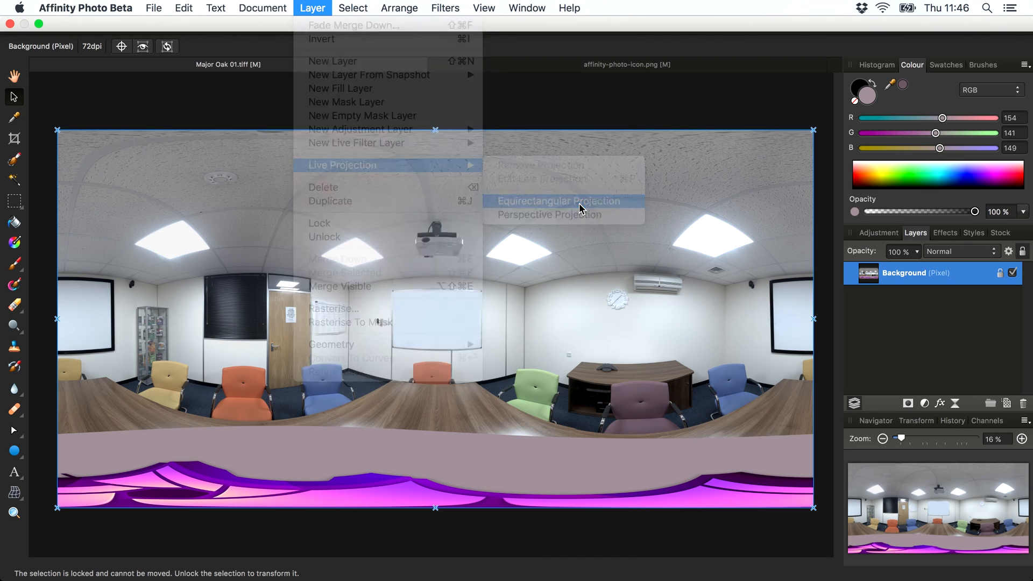
click(557, 200)
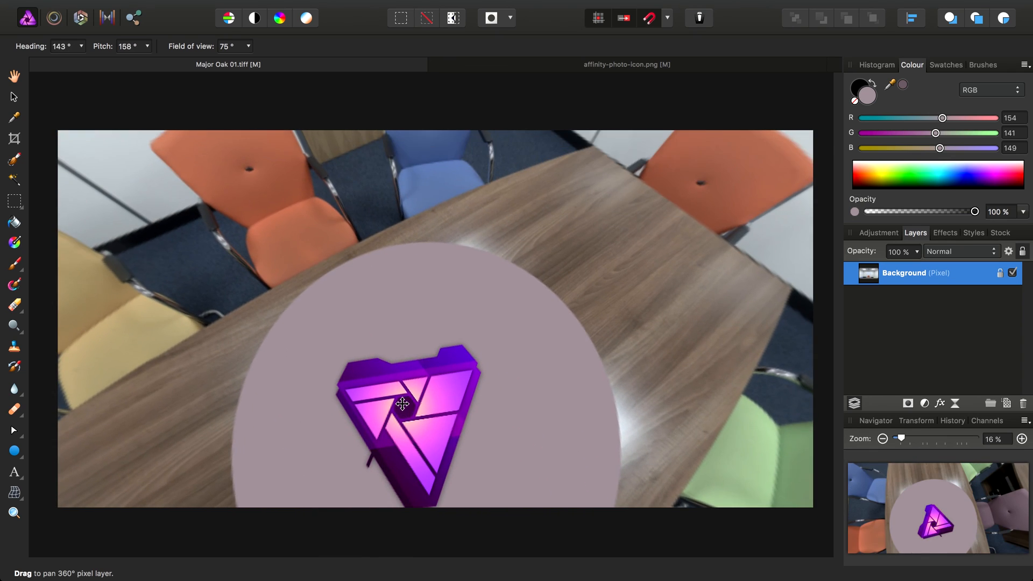
click(312, 8)
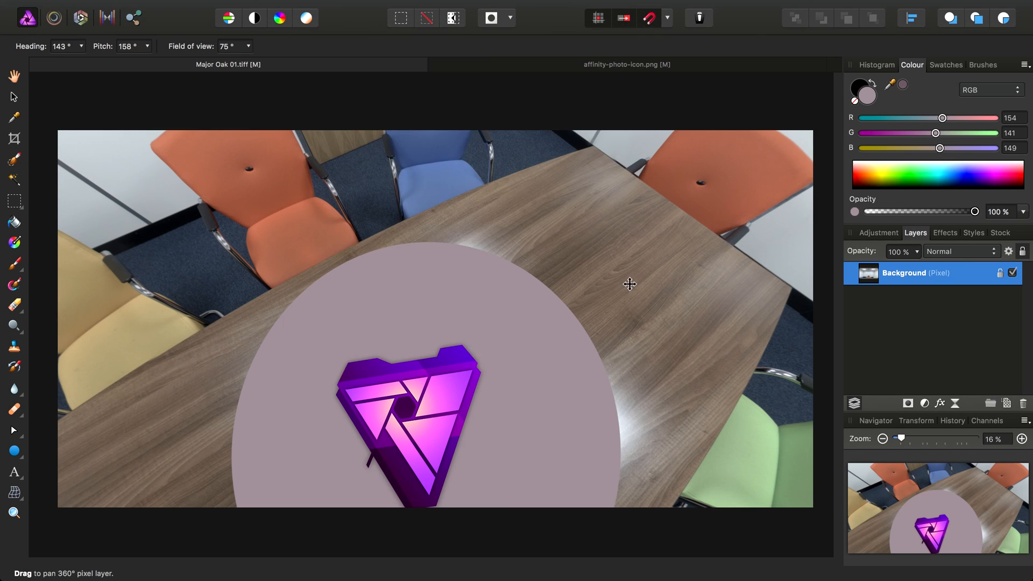
click(13, 97)
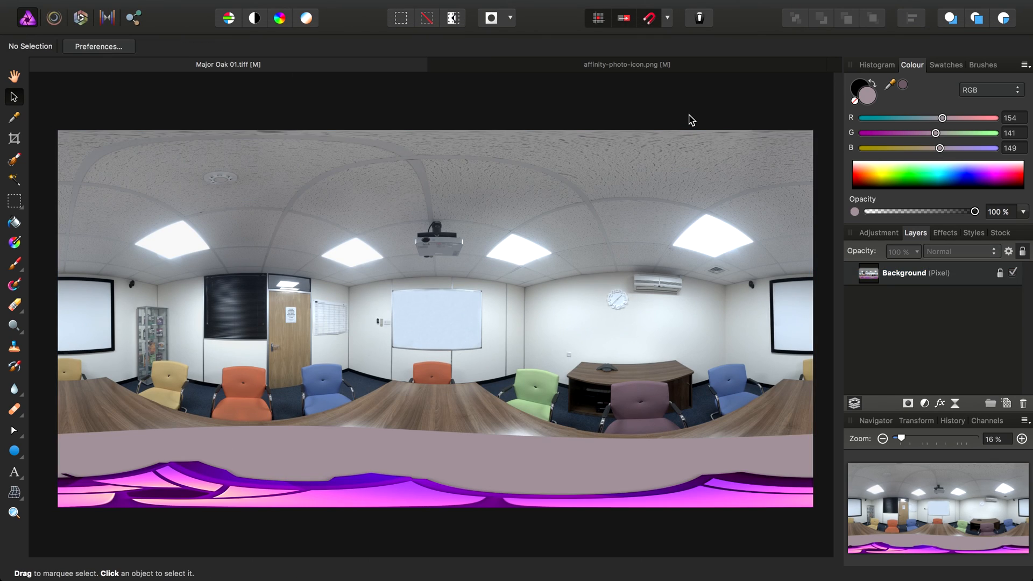